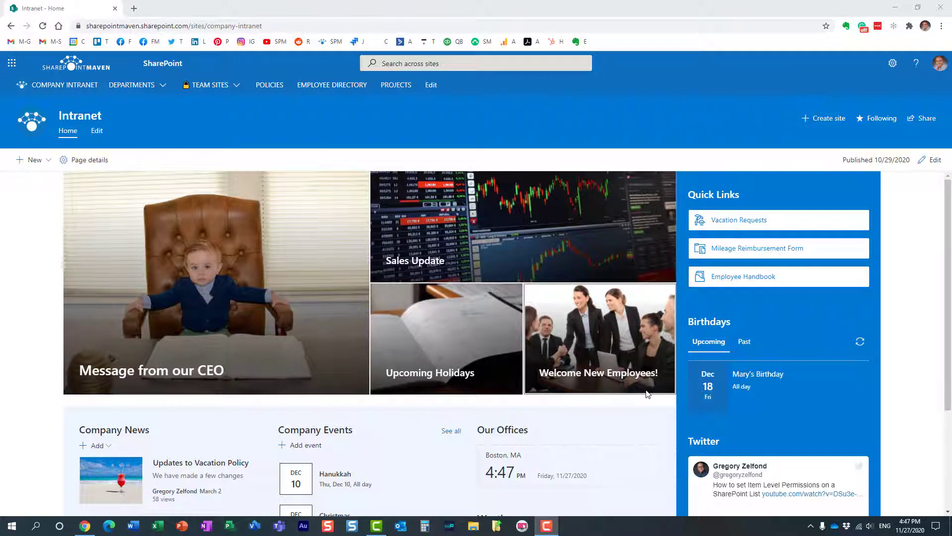
mouse_move(343, 124)
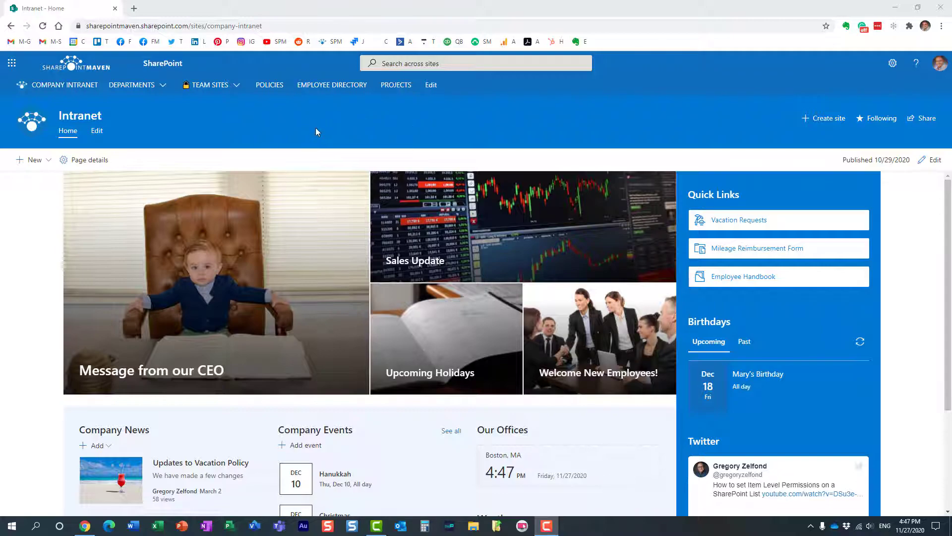
mouse_move(11, 63)
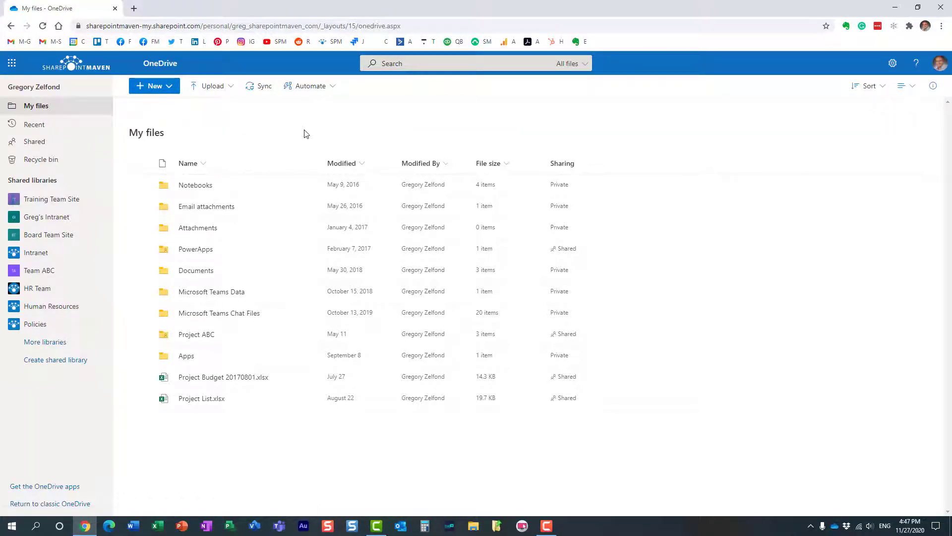
mouse_move(285, 313)
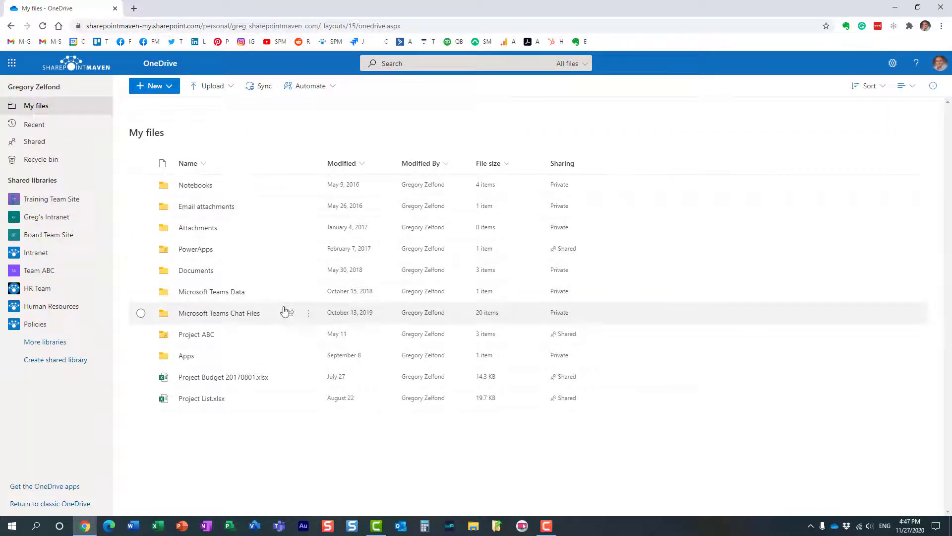
mouse_move(333, 149)
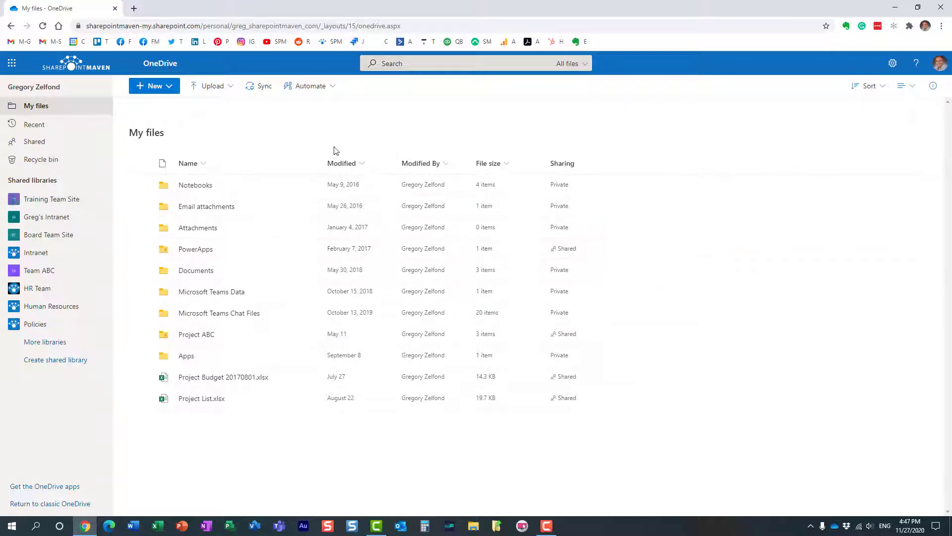
mouse_move(244, 160)
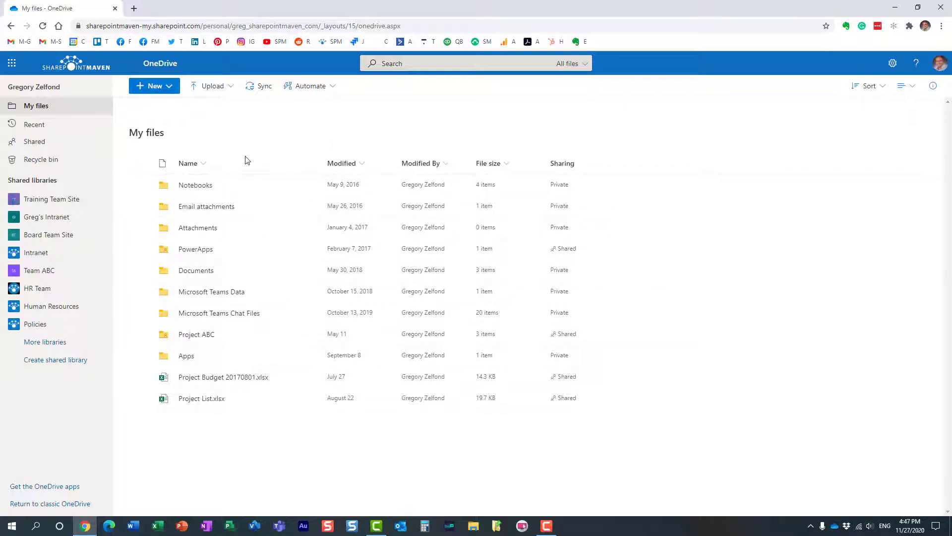
mouse_move(198, 227)
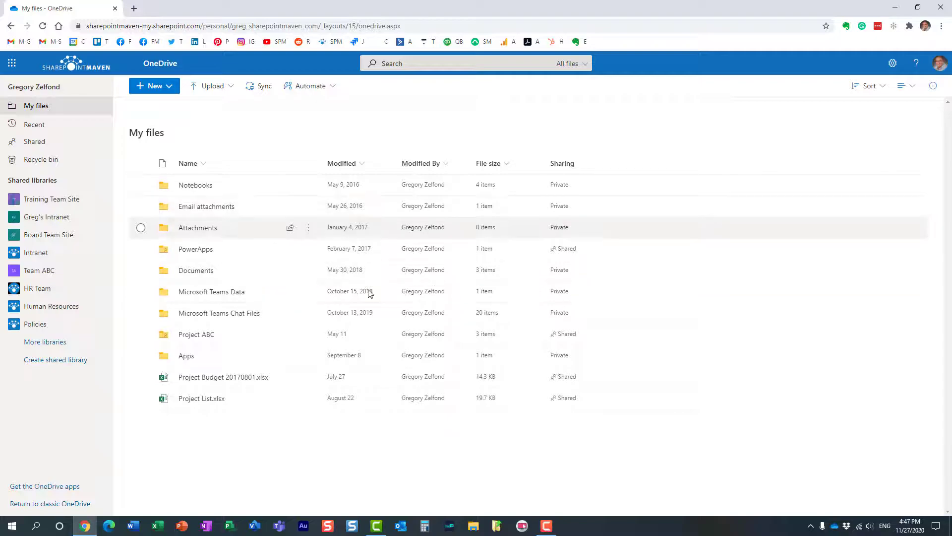
mouse_move(315, 144)
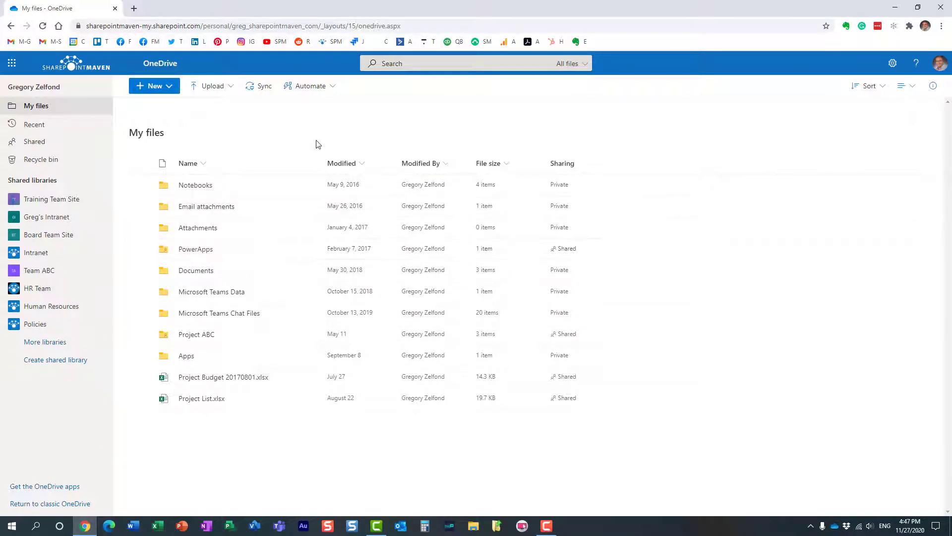
mouse_move(353, 143)
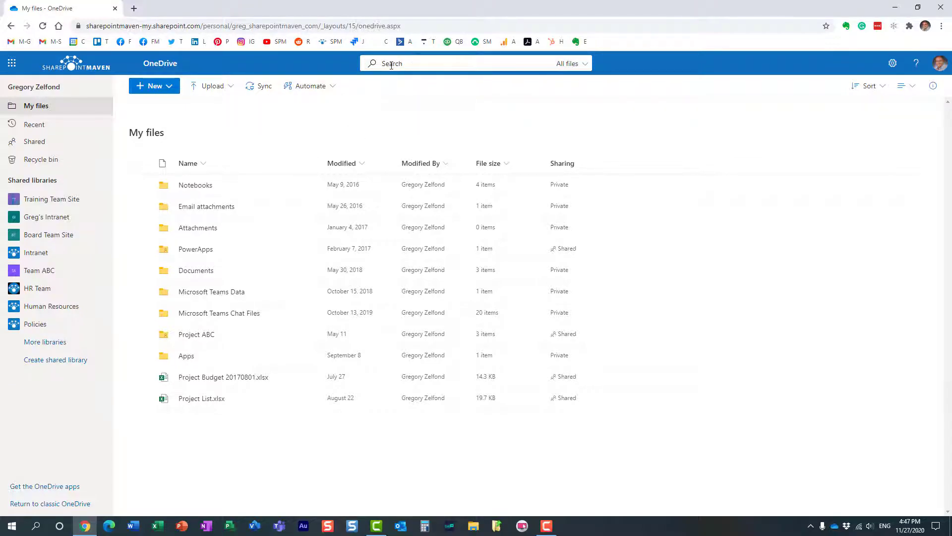
mouse_move(416, 102)
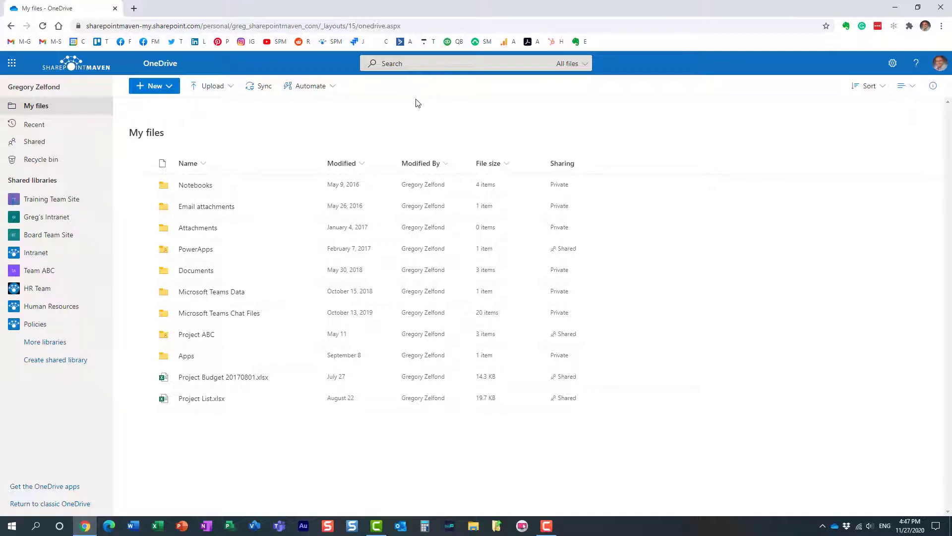
mouse_move(590, 79)
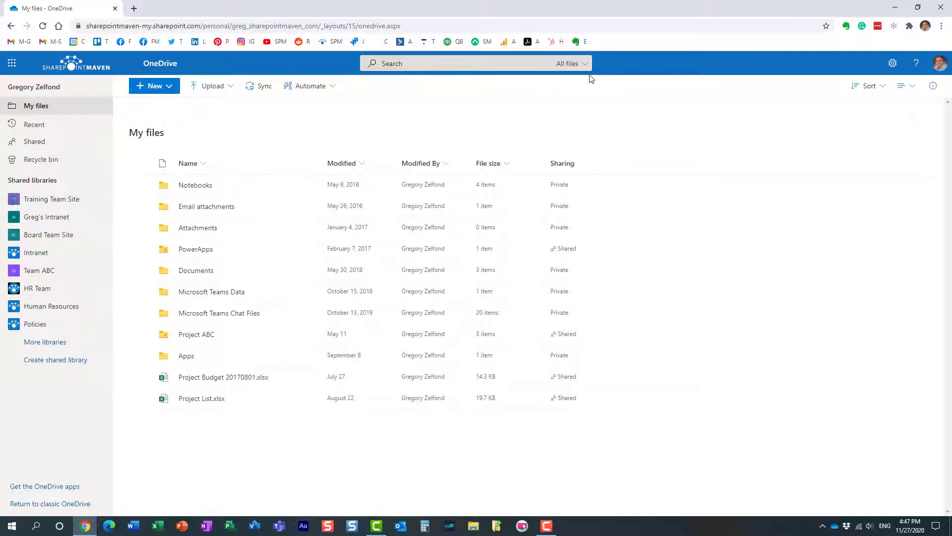
mouse_move(588, 66)
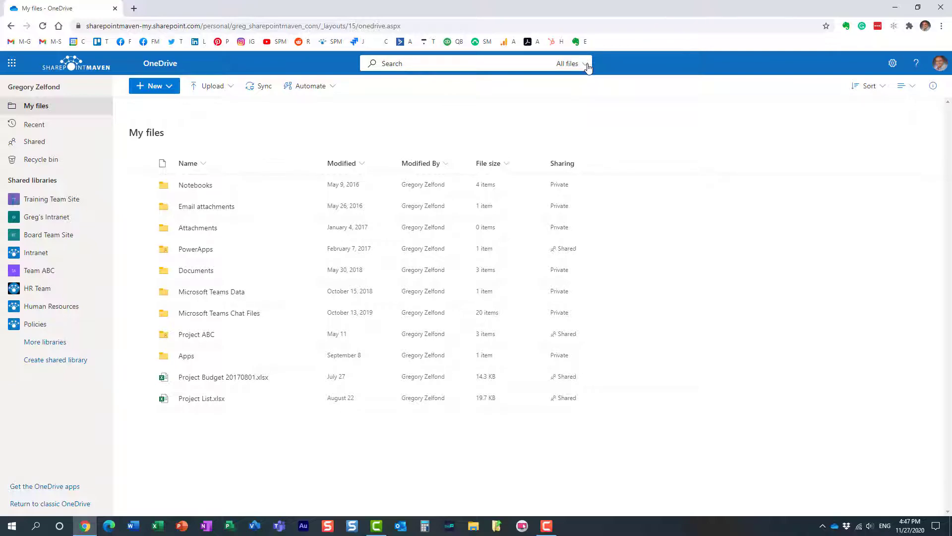
Step: Enter 'budget' in the OneDrive search box and reopen the scope list to pick My files
left_click(571, 64)
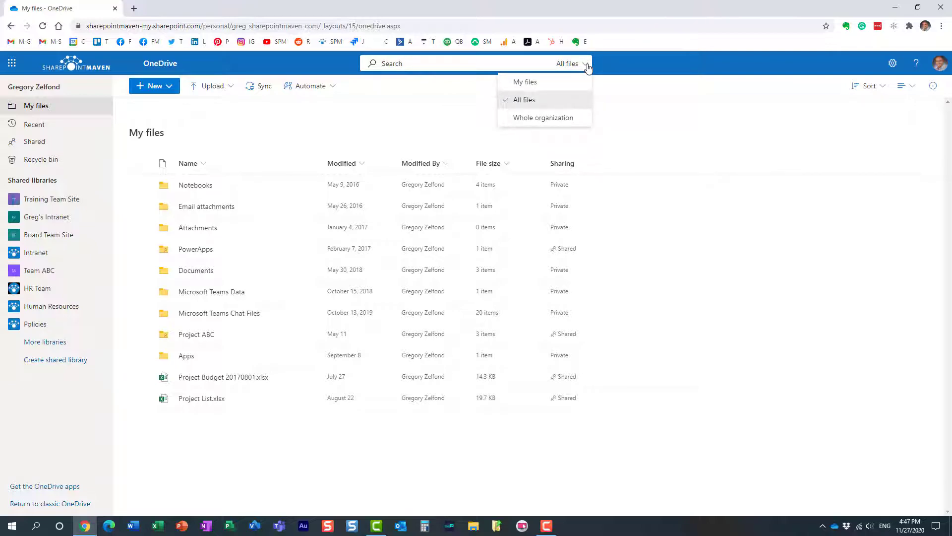
left_click(637, 70)
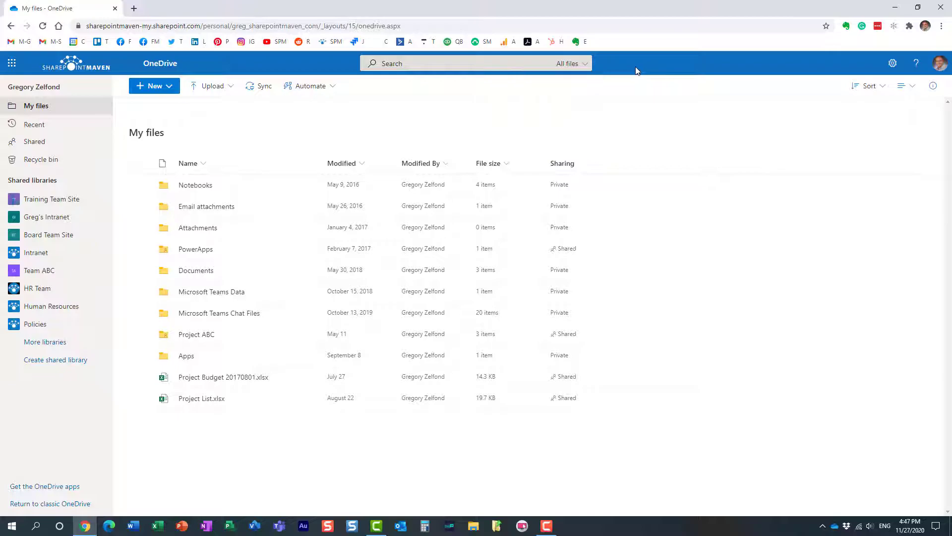
left_click(425, 63)
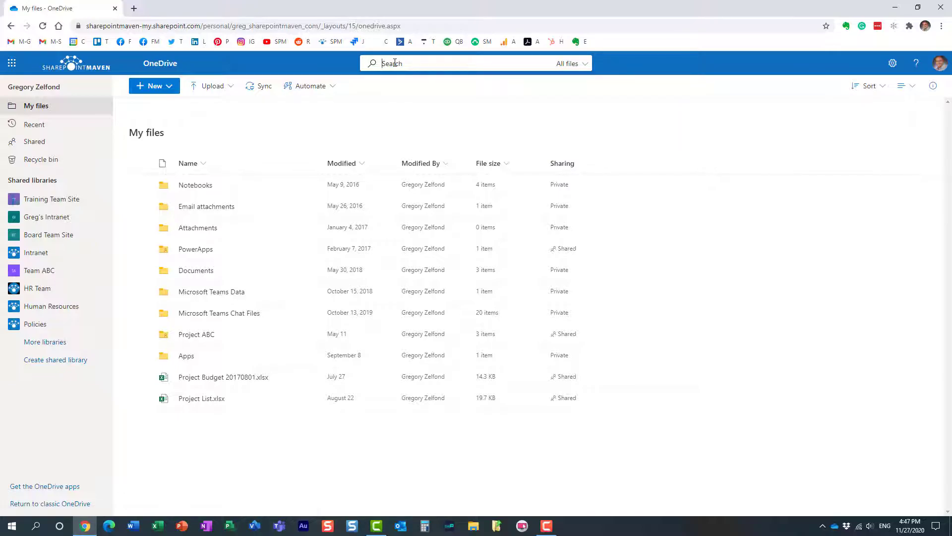
type("b")
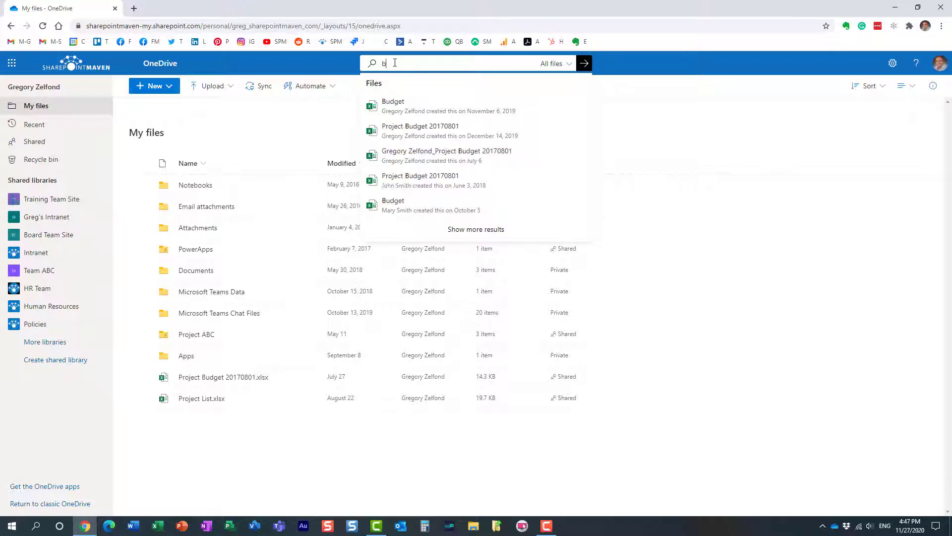
type("udget")
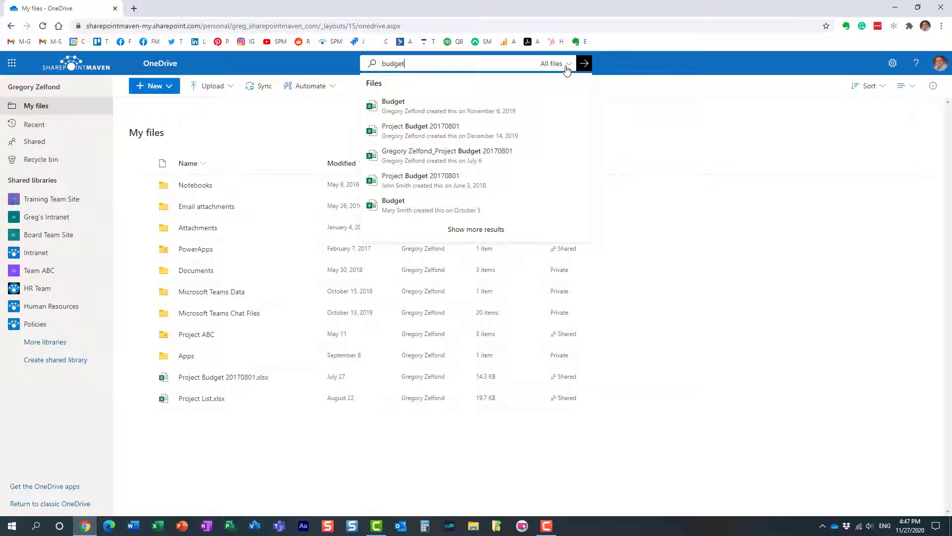
left_click(553, 64)
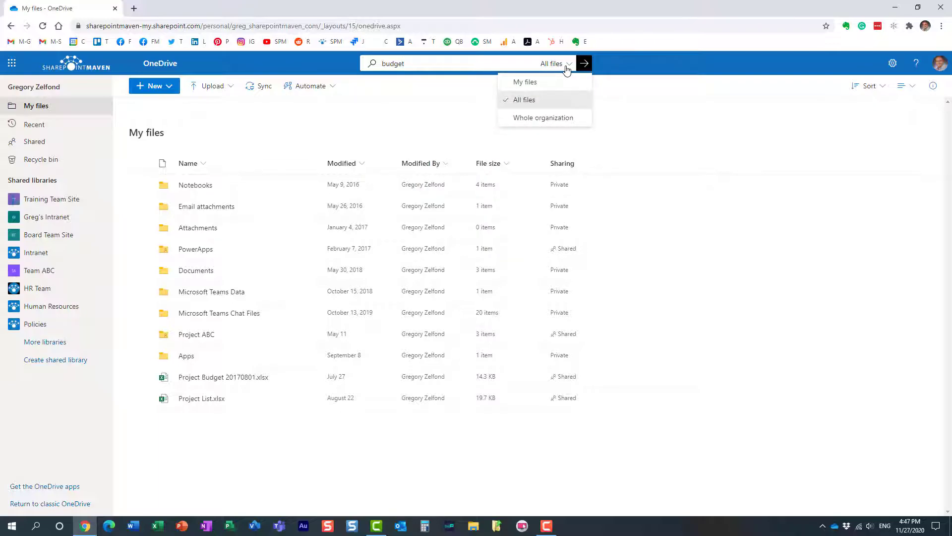
mouse_move(544, 82)
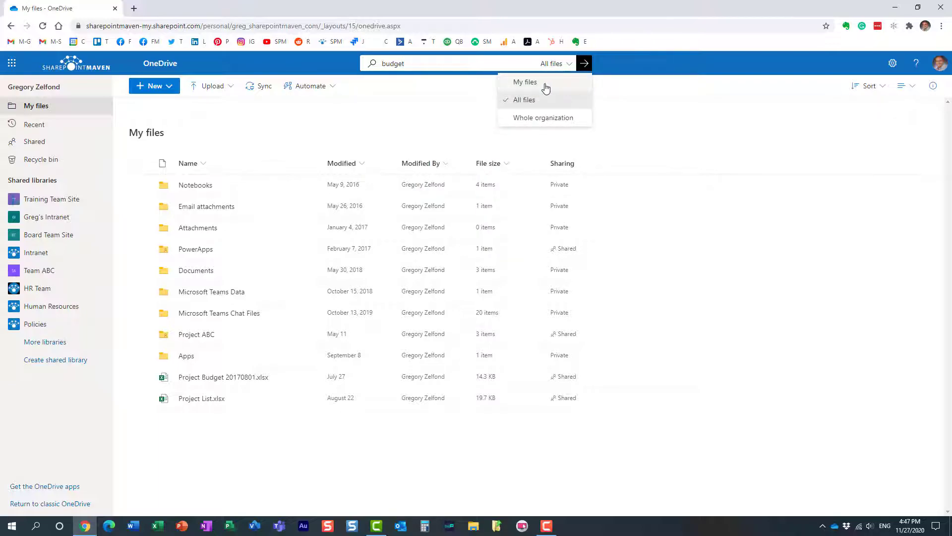
mouse_move(536, 112)
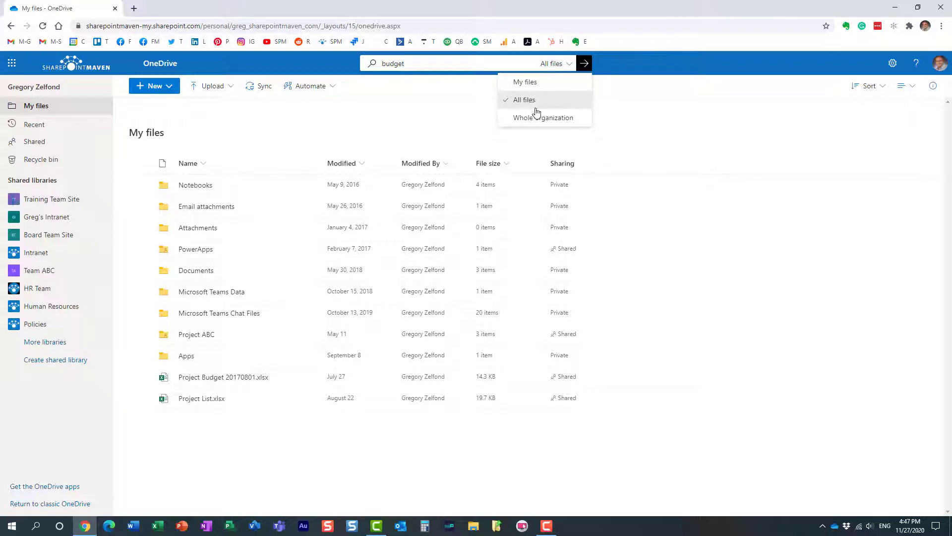
mouse_move(541, 117)
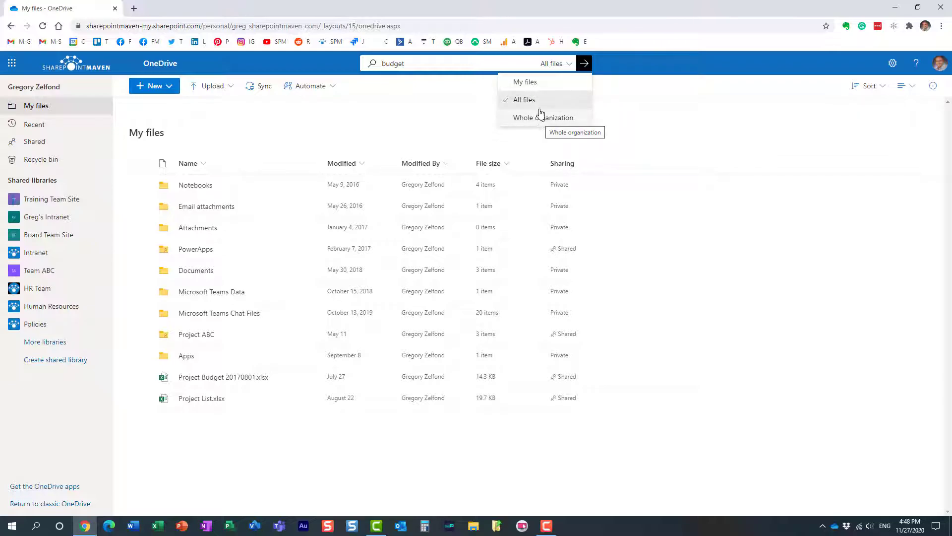
mouse_move(532, 86)
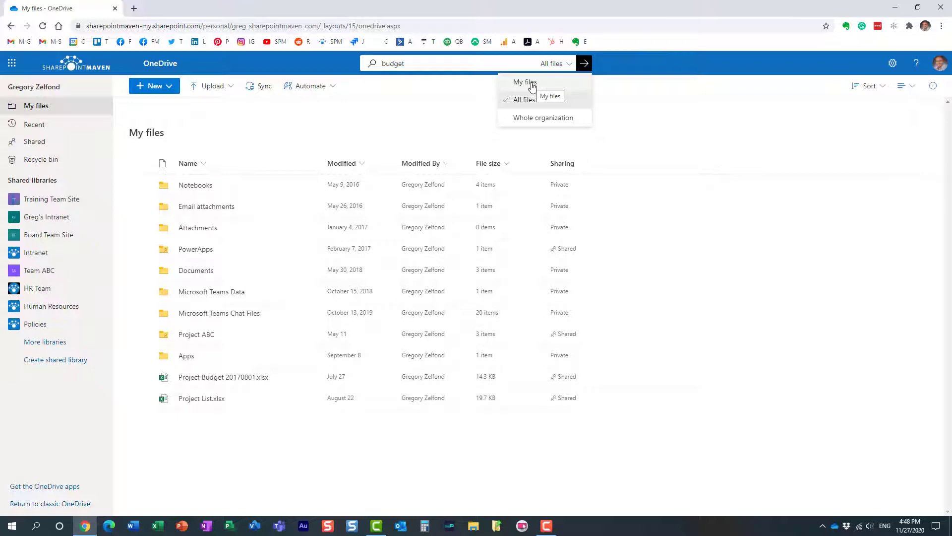
mouse_move(526, 82)
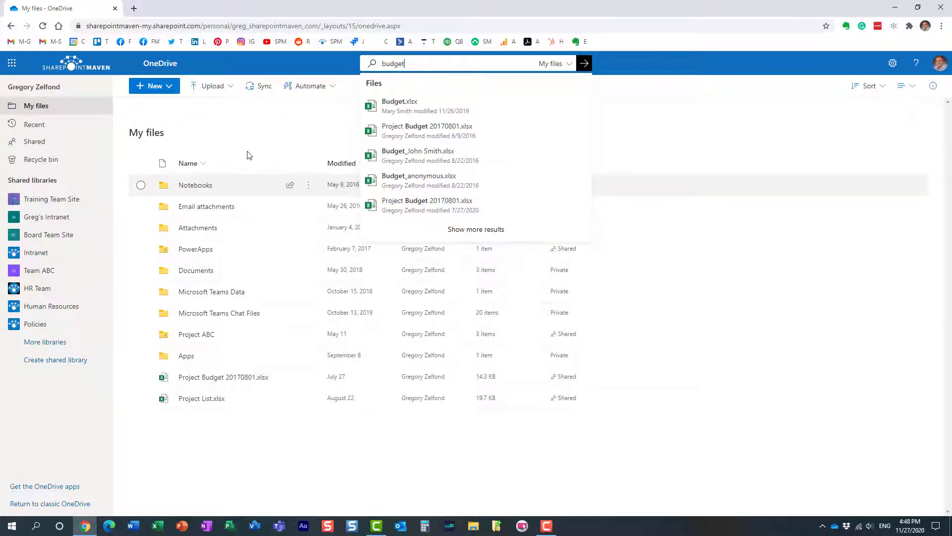
mouse_move(281, 118)
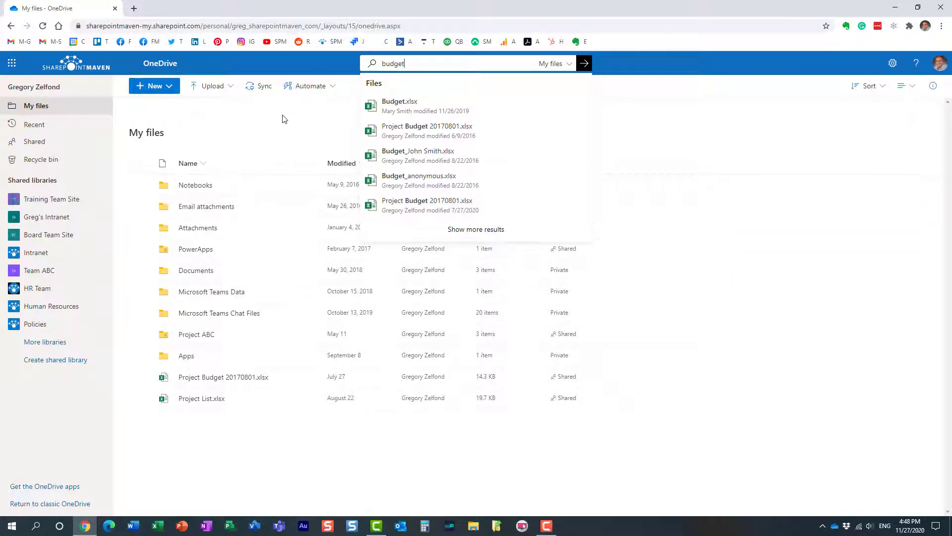
mouse_move(433, 64)
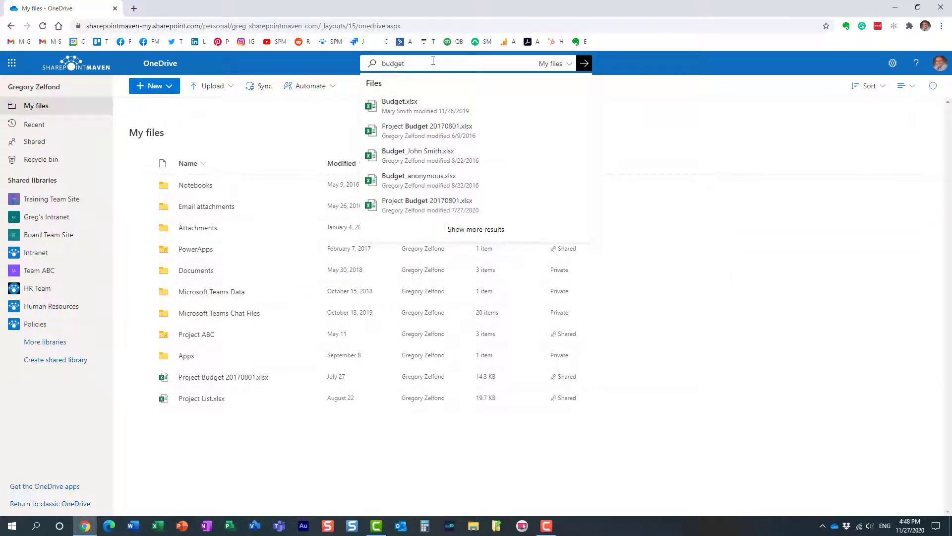
Step: Run the 'budget' search scoped to My files, listing seven matching spreadsheets
left_click(582, 63)
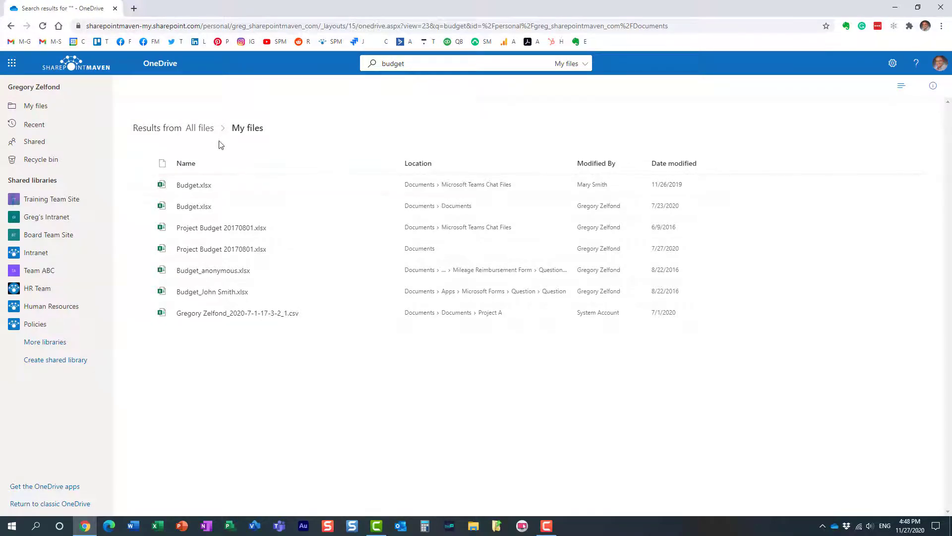
mouse_move(231, 248)
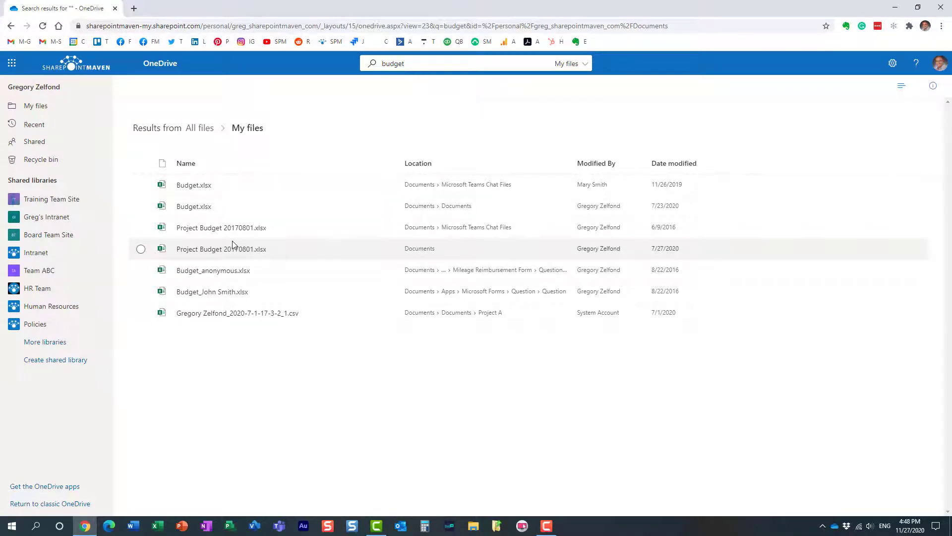
mouse_move(203, 306)
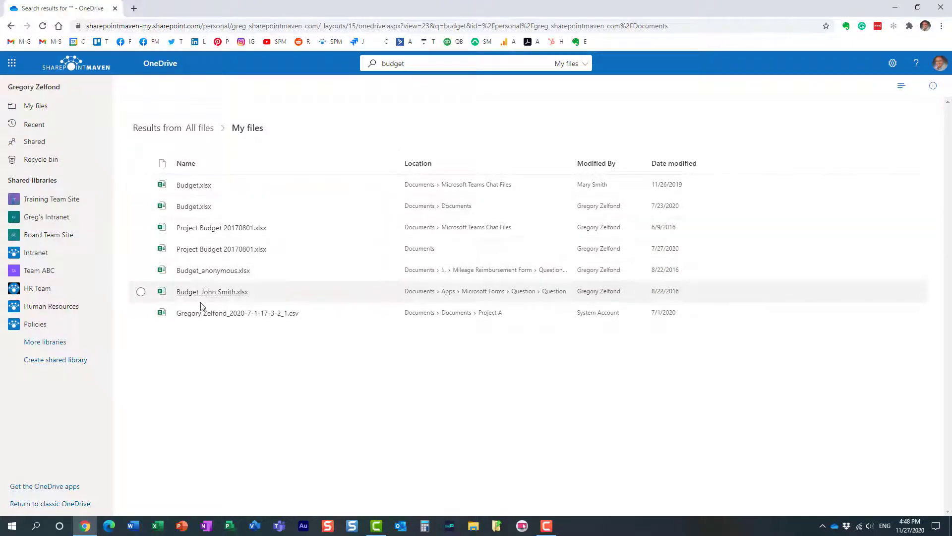
mouse_move(237, 334)
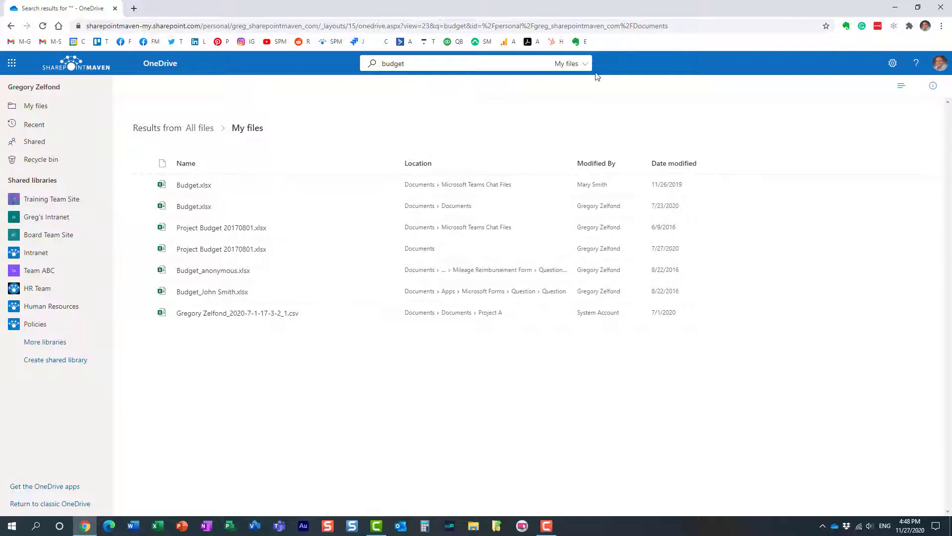
Step: Switch the 'budget' search scope to All files to include shared library matches
left_click(569, 64)
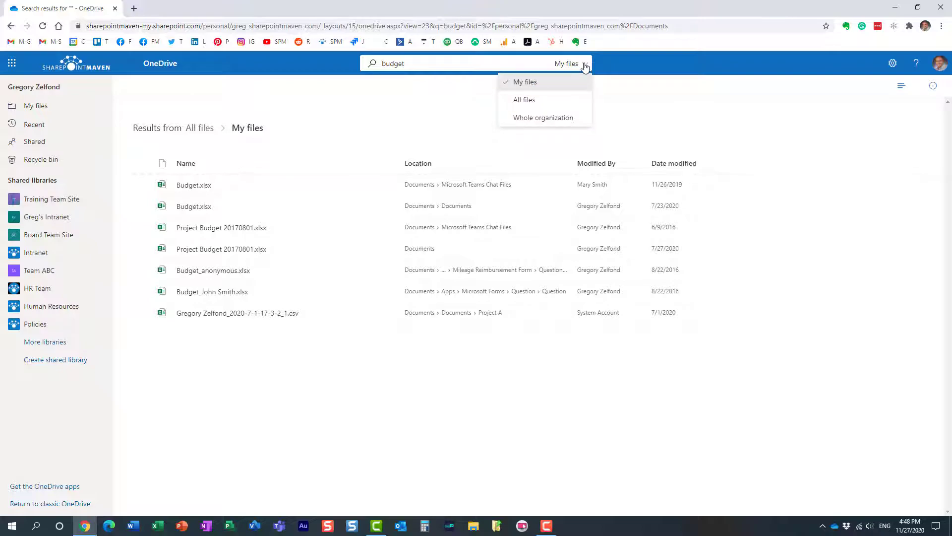
left_click(524, 99)
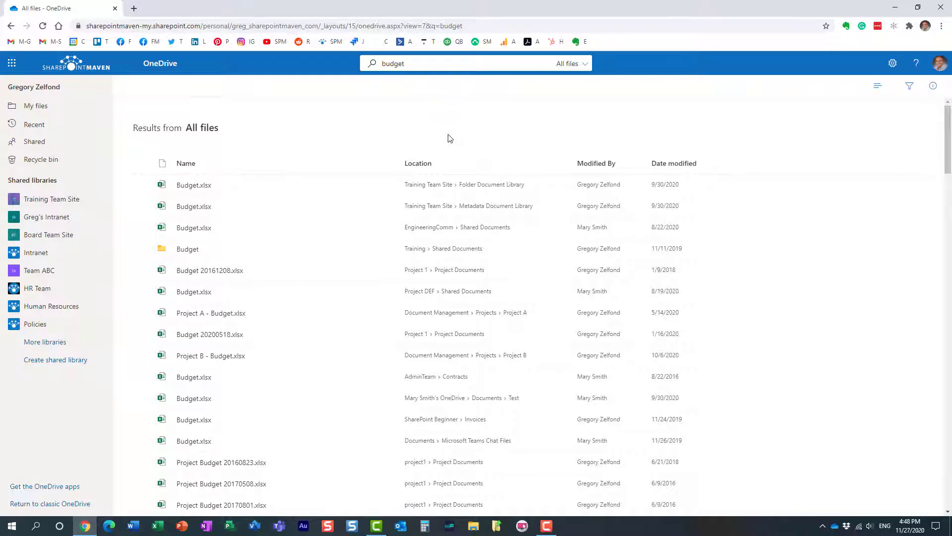
mouse_move(416, 144)
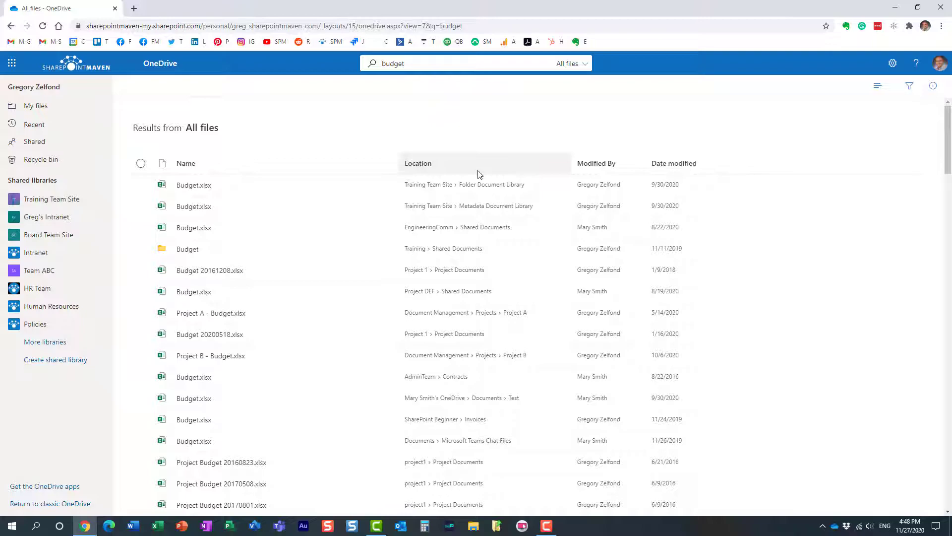
mouse_move(410, 151)
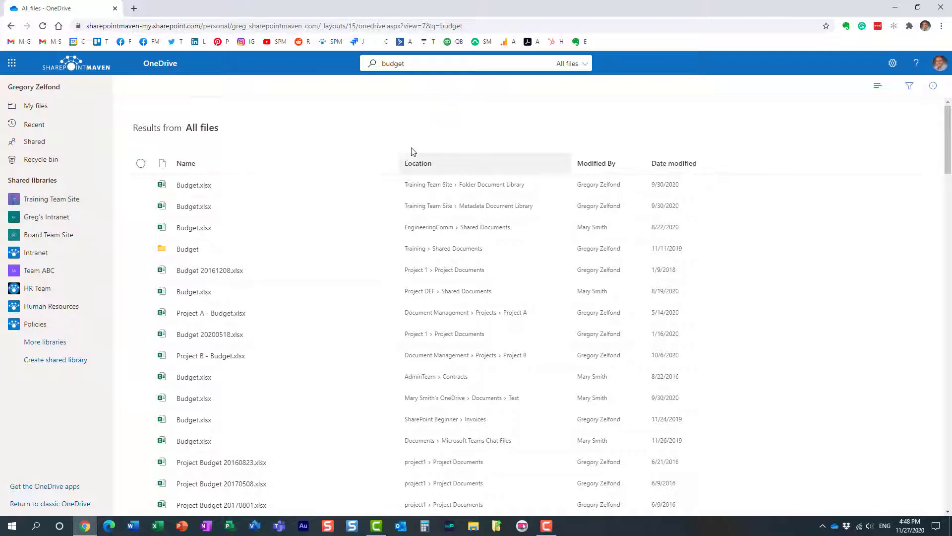
mouse_move(349, 169)
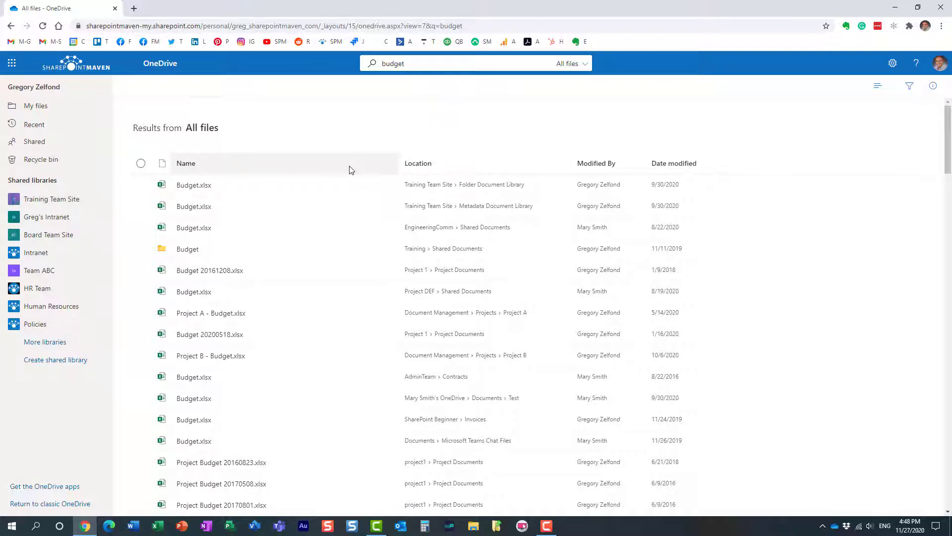
mouse_move(316, 441)
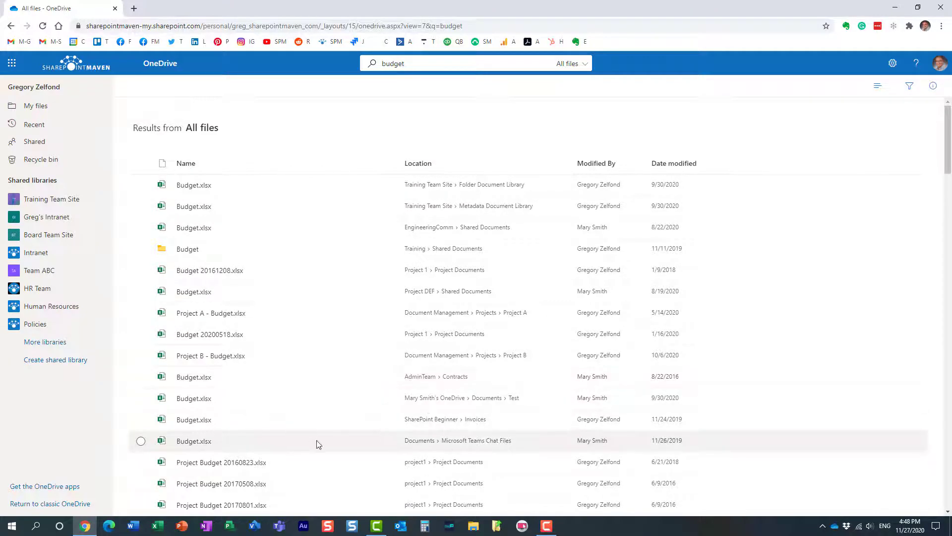
mouse_move(465, 355)
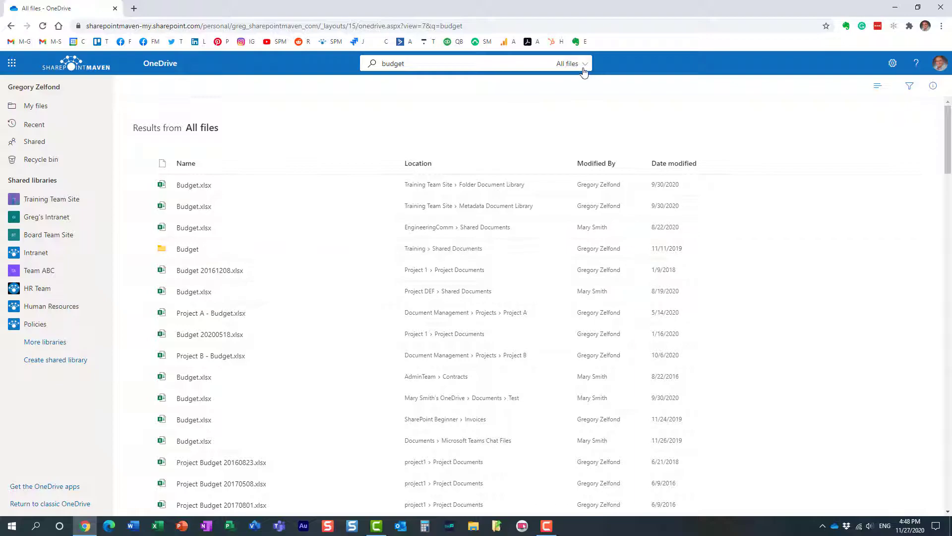
Step: Widen the 'budget' search to Whole organization, opening SharePoint search results
left_click(572, 63)
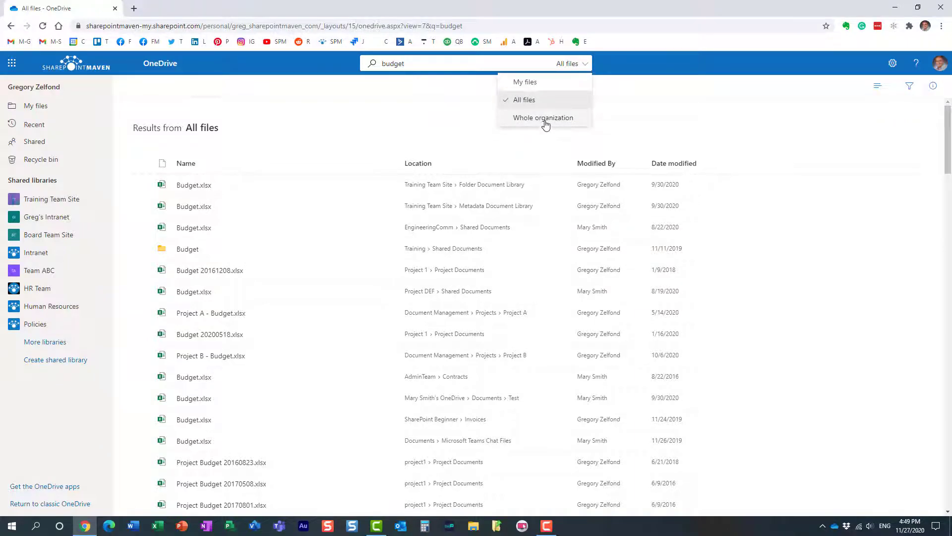
mouse_move(542, 117)
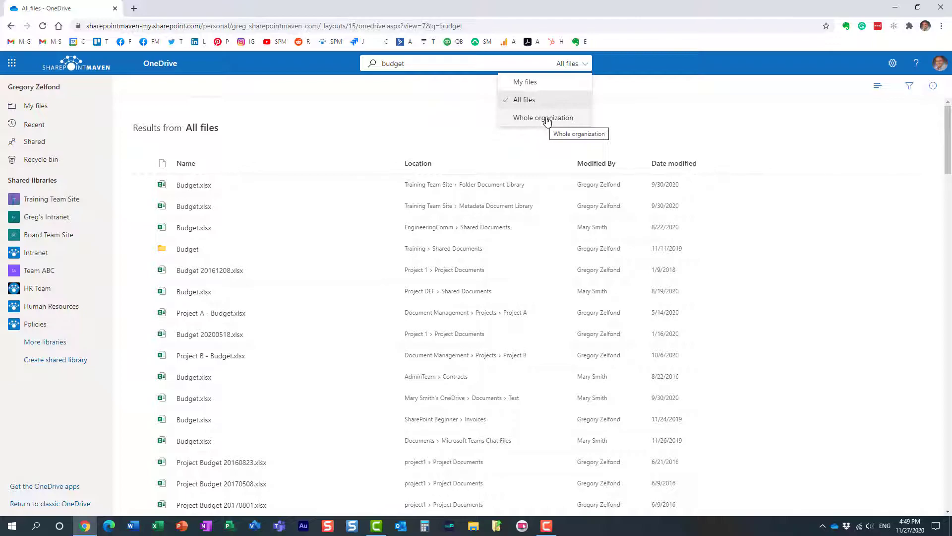
mouse_move(529, 99)
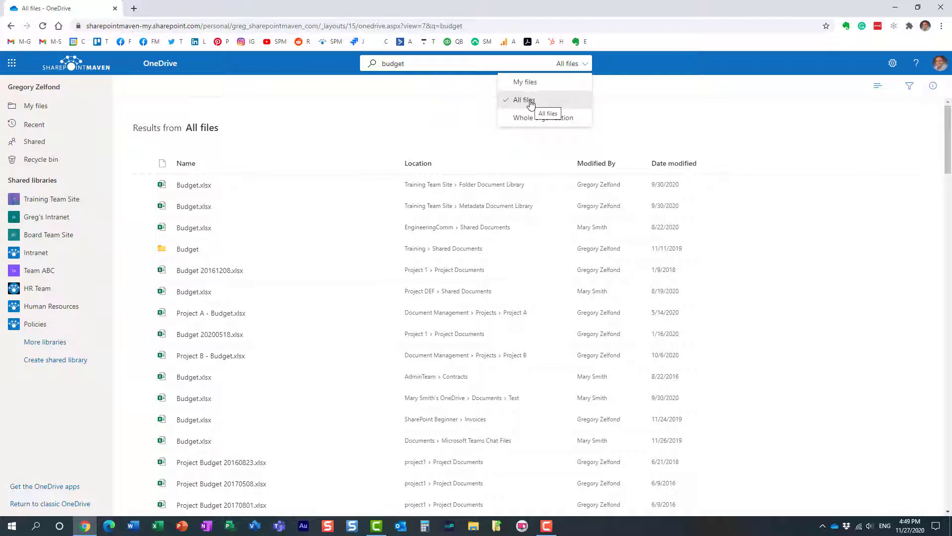
left_click(544, 117)
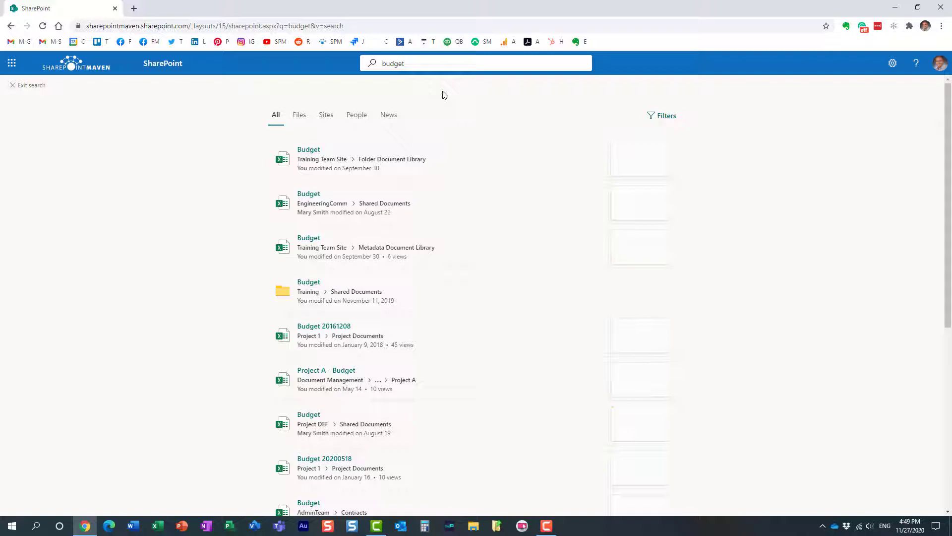
mouse_move(425, 175)
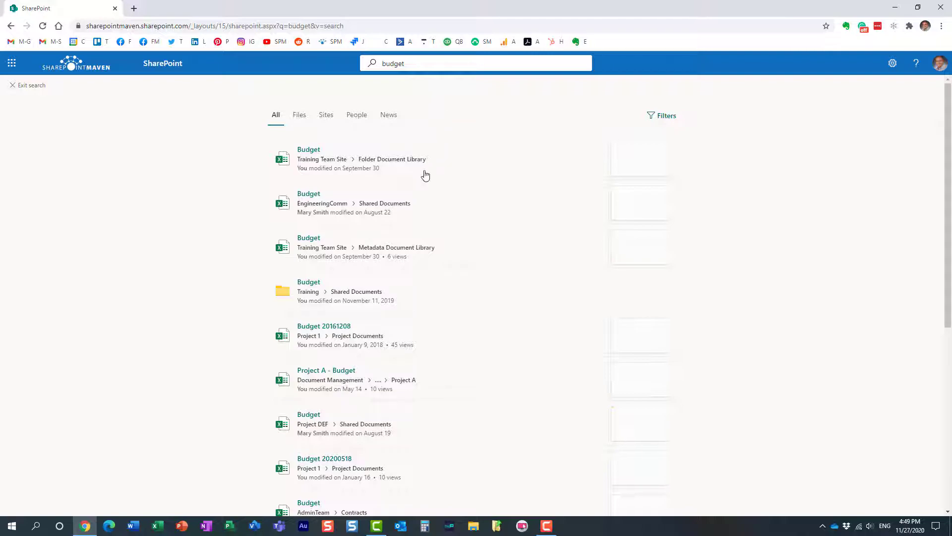
mouse_move(155, 194)
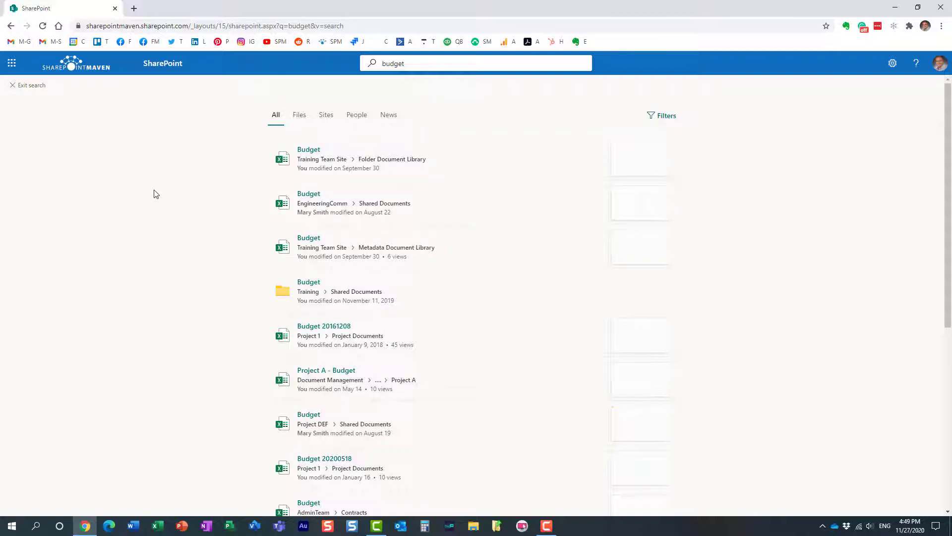
mouse_move(223, 188)
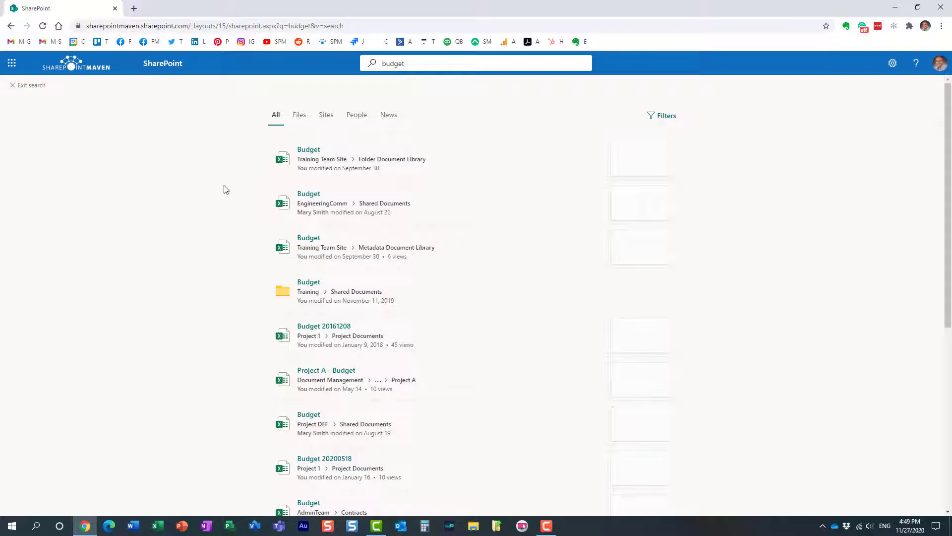
mouse_move(274, 77)
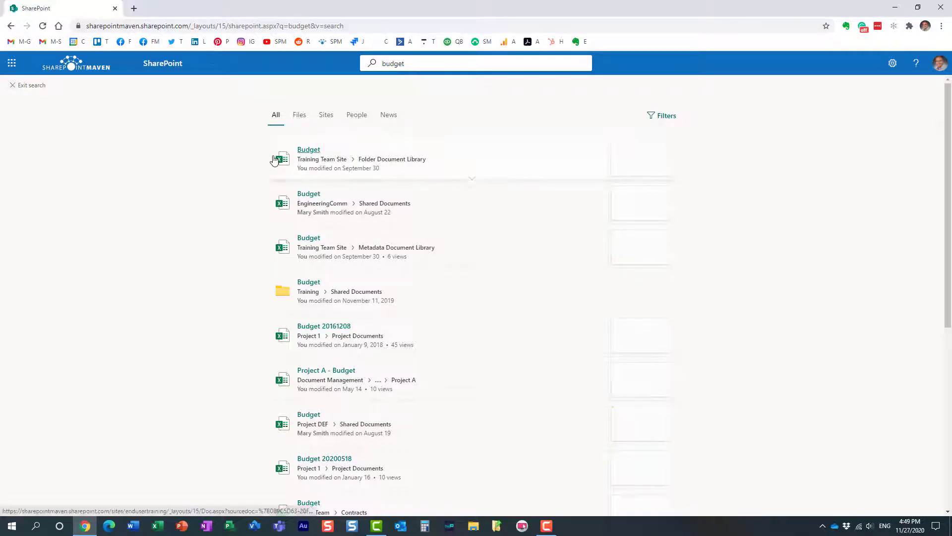
Step: Page through the SharePoint 'budget' results, pages 2 through 8
scroll("down", 3)
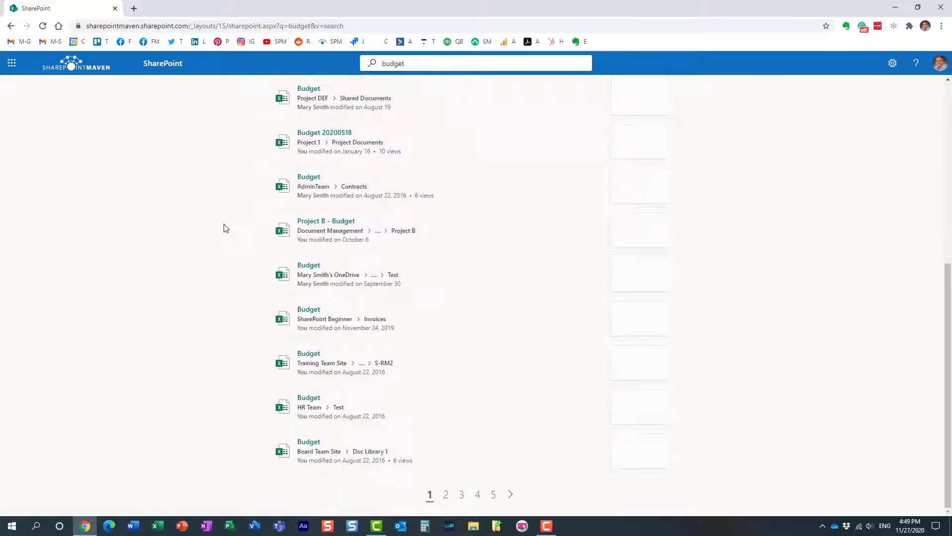
left_click(445, 494)
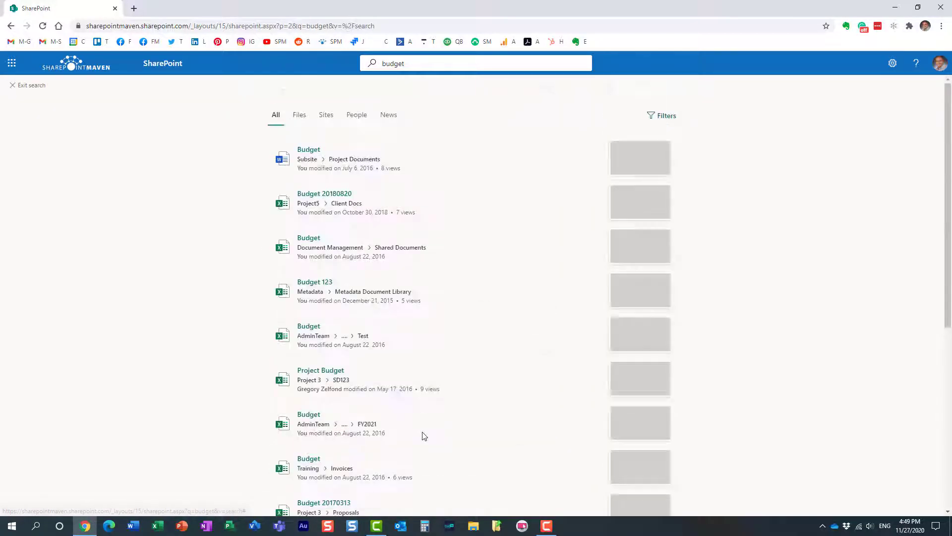
scroll("down", 3)
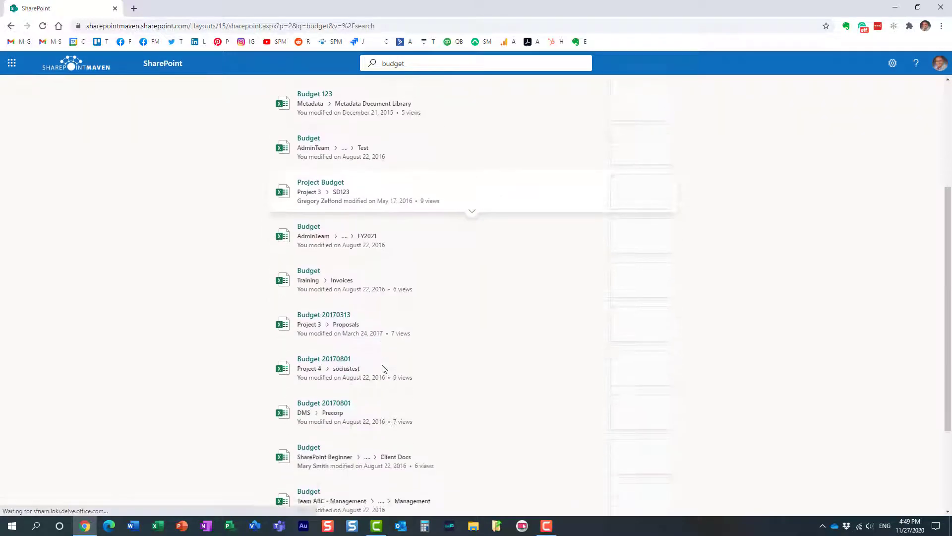
left_click(456, 494)
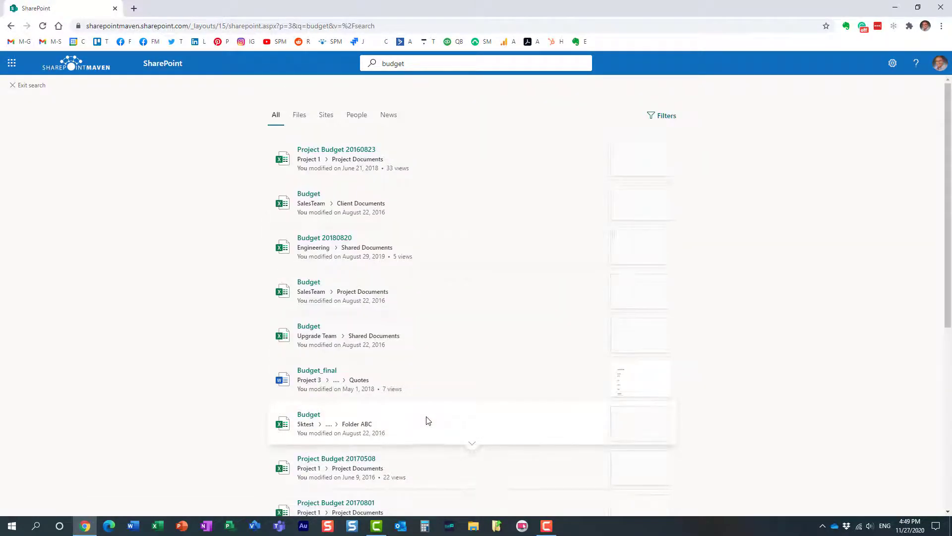
scroll("down", 3)
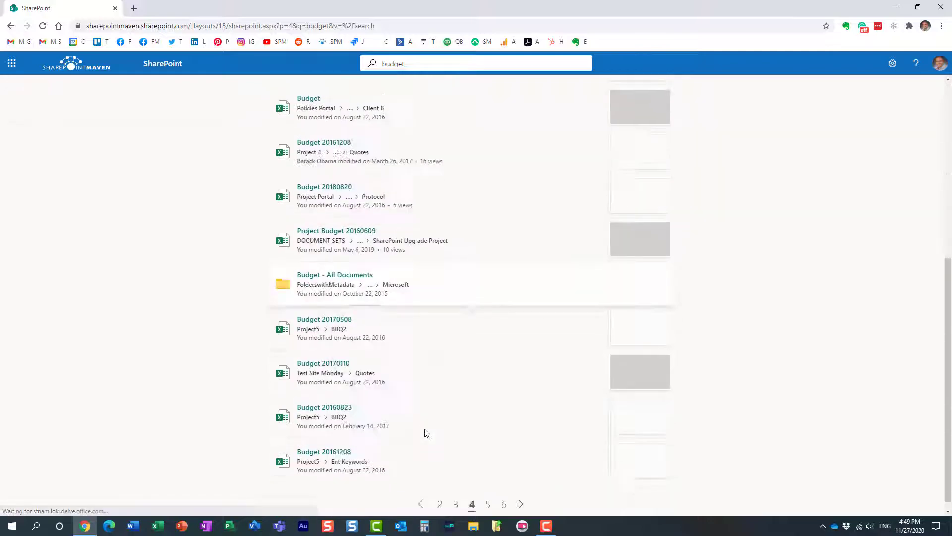
left_click(488, 504)
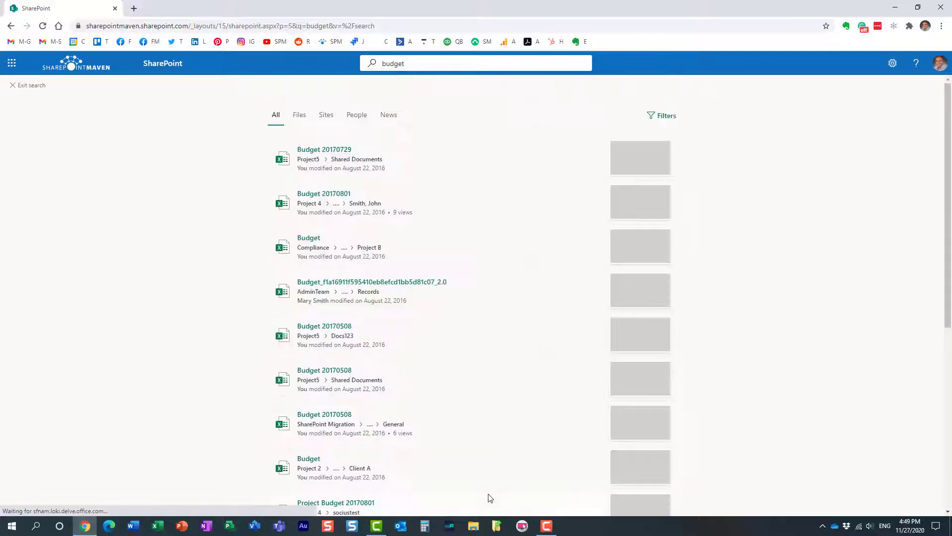
scroll("down", 3)
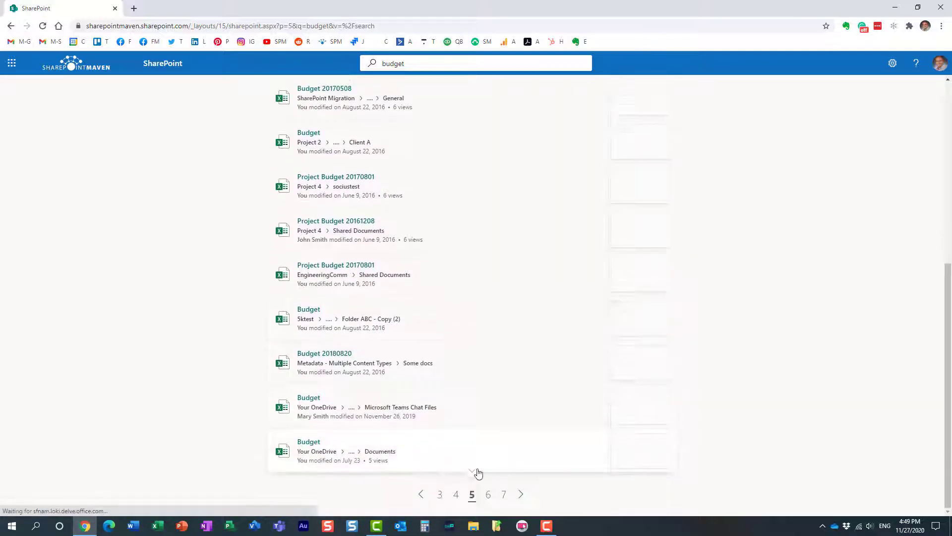
left_click(488, 494)
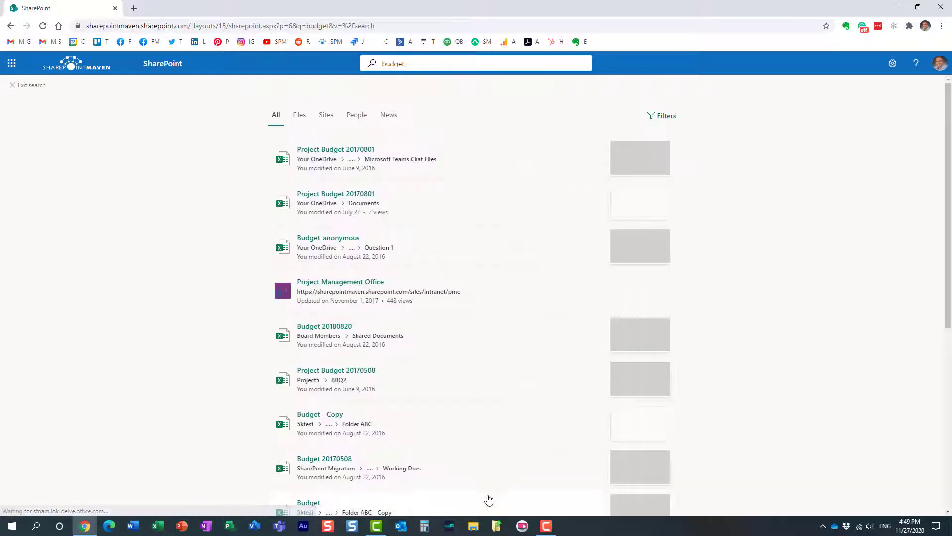
mouse_move(448, 347)
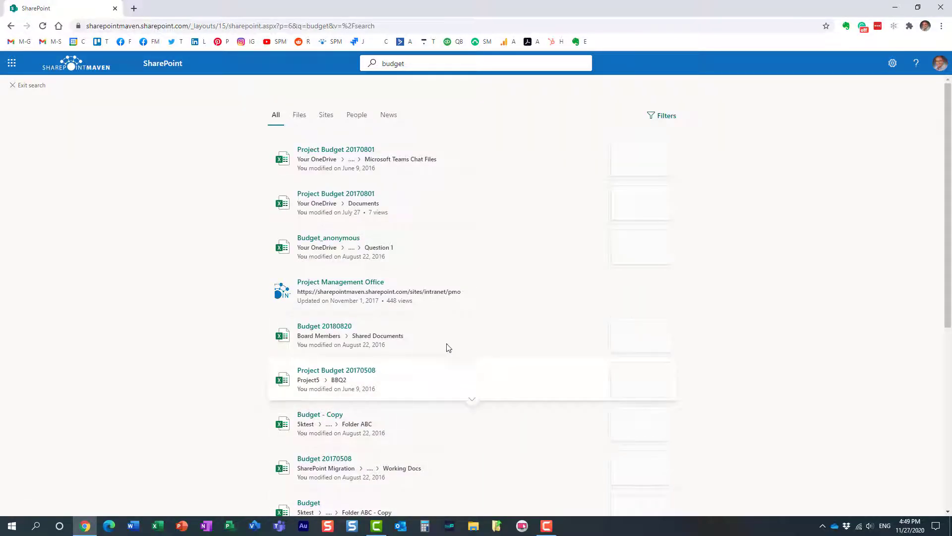
mouse_move(389, 304)
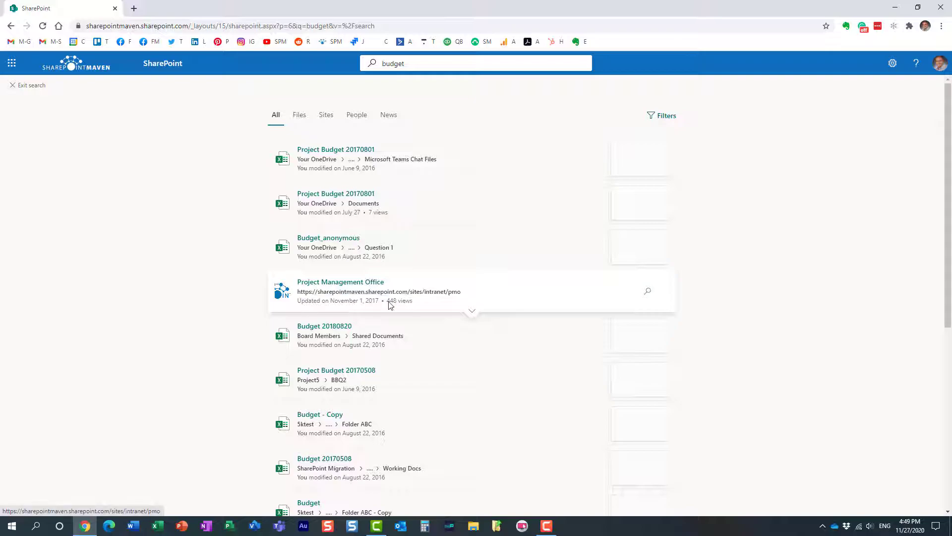
scroll("down", 3)
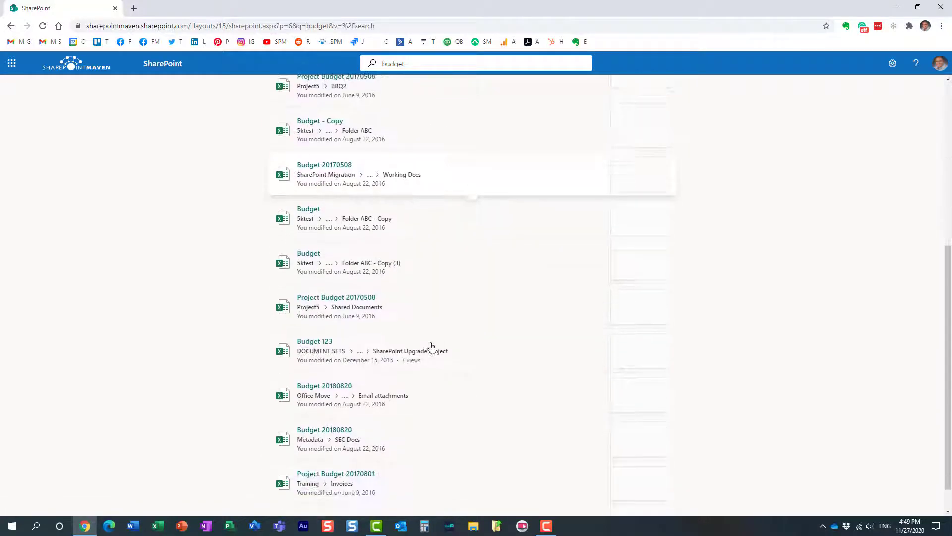
left_click(471, 487)
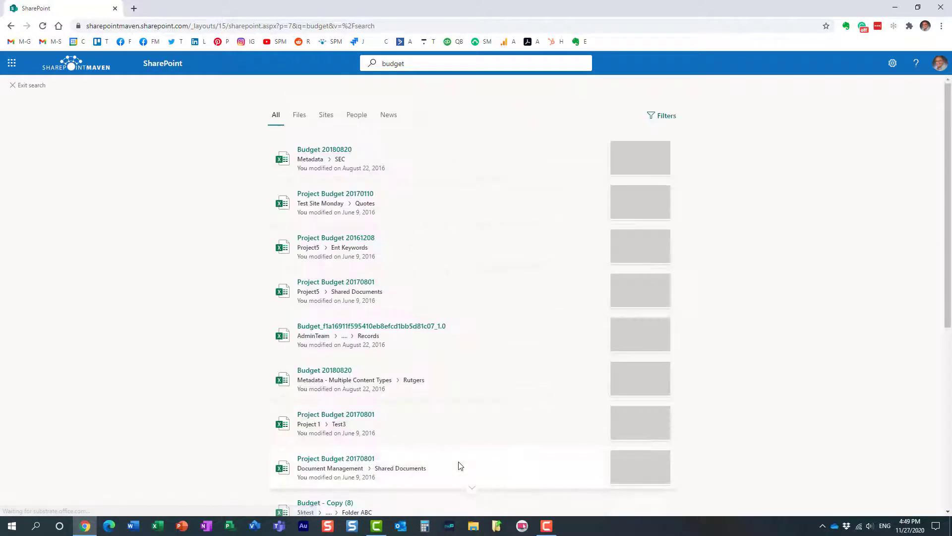
scroll("down", 3)
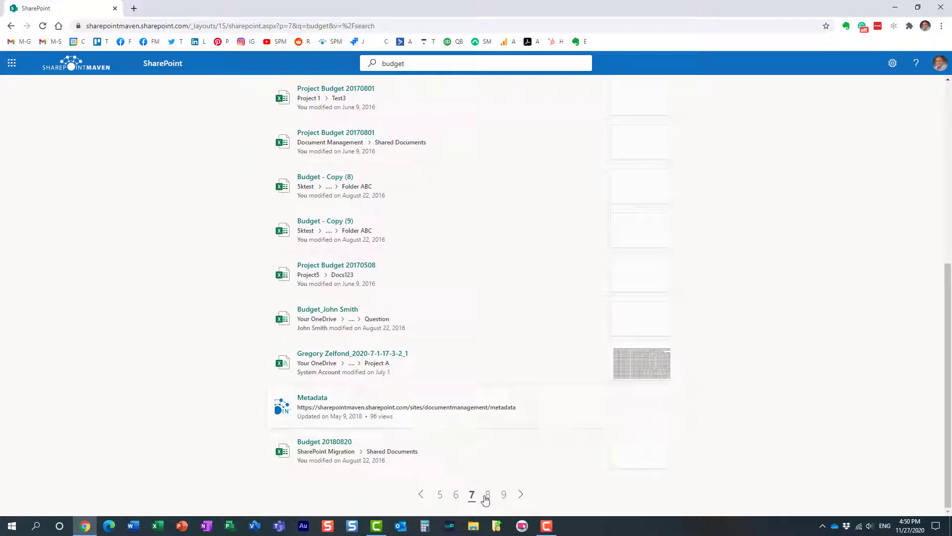
left_click(487, 494)
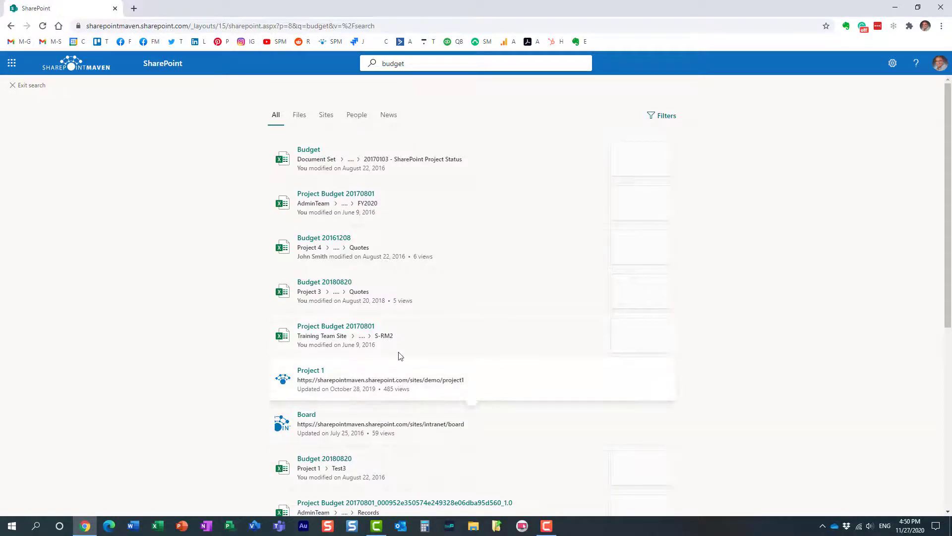
mouse_move(120, 129)
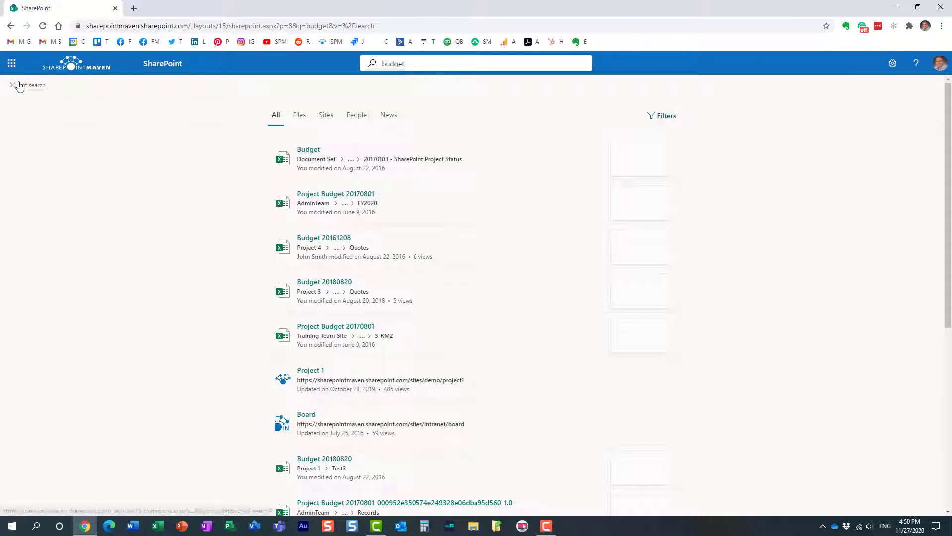
Step: Exit the SharePoint search and return to OneDrive via the app launcher
left_click(10, 85)
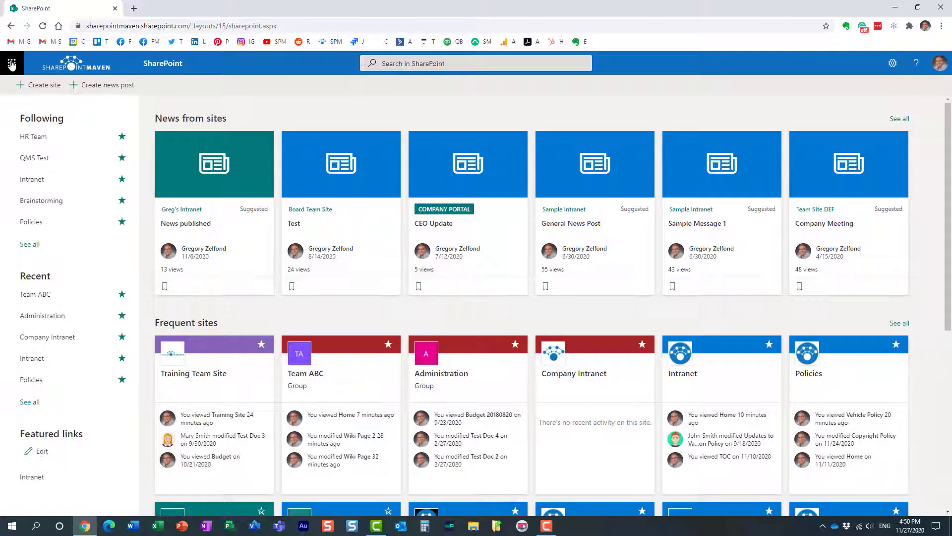
mouse_move(11, 63)
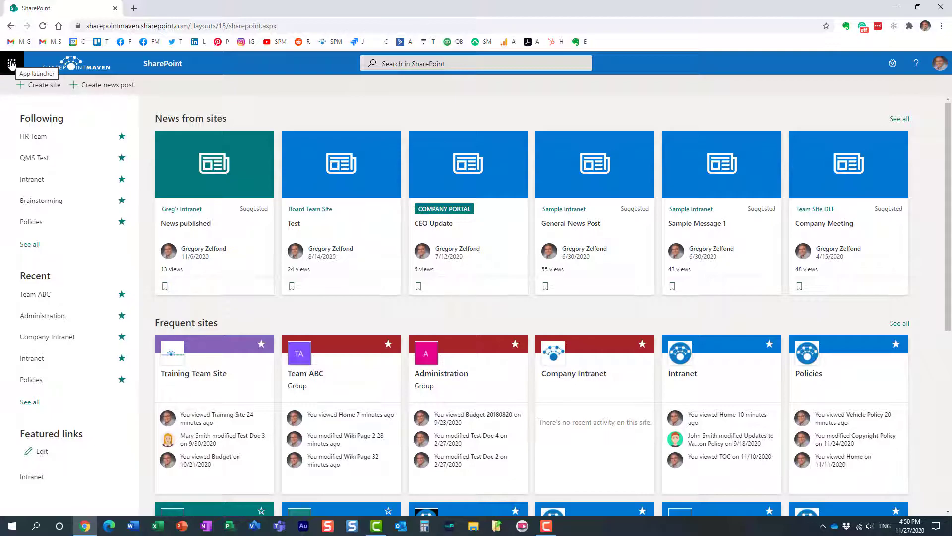
left_click(11, 63)
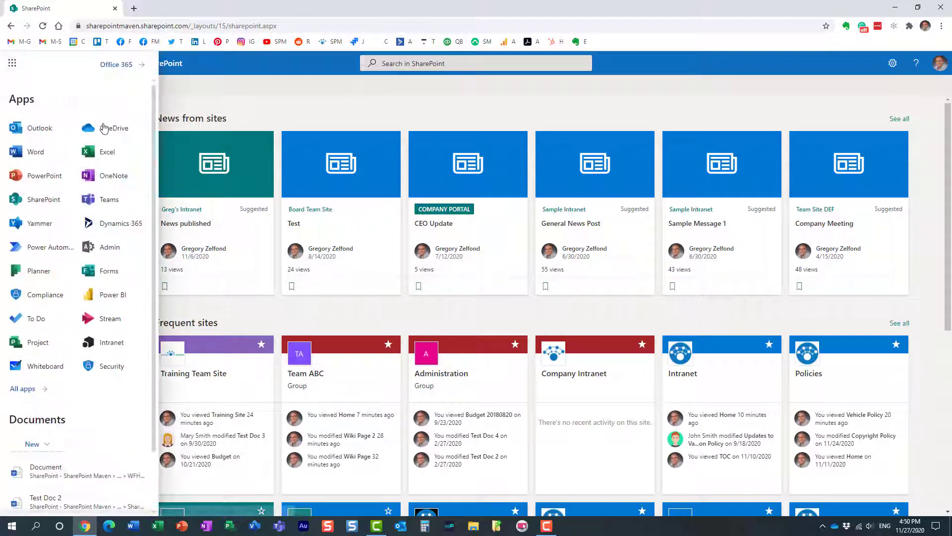
left_click(113, 128)
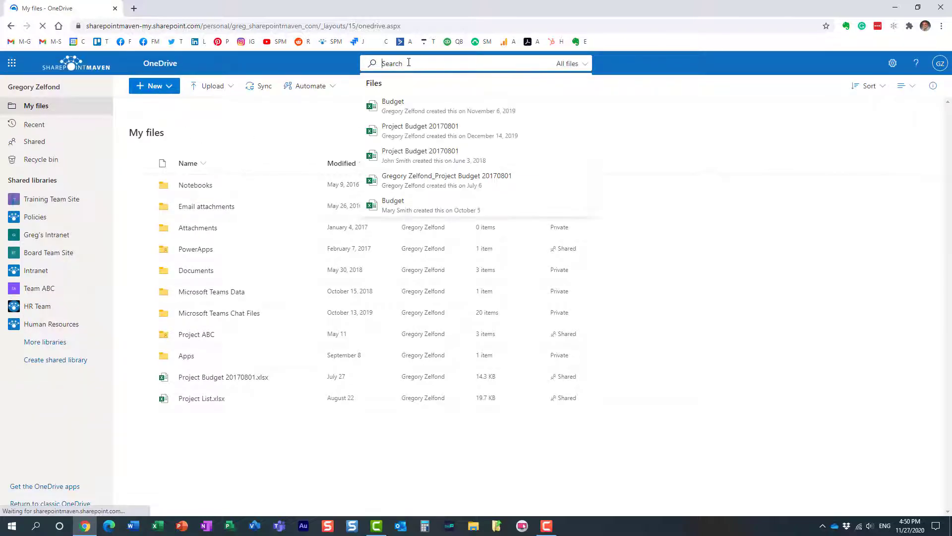
Step: Search OneDrive for 'vehicle' across All files, listing vehicle policy PDFs
type("vehic")
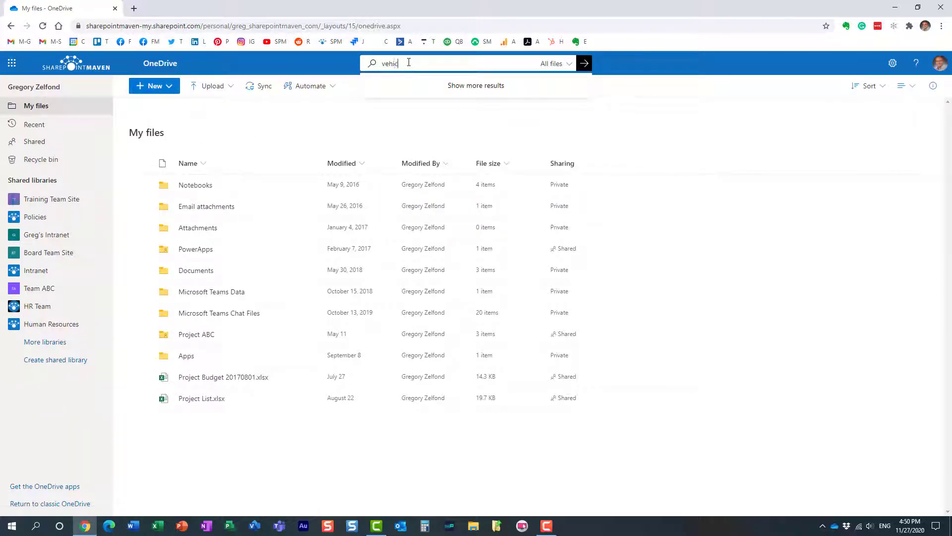
type("le")
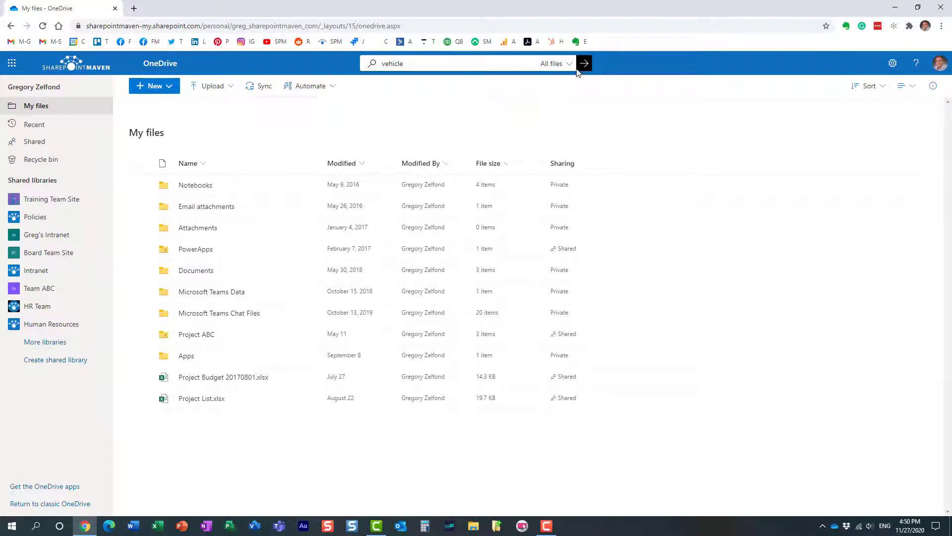
left_click(582, 64)
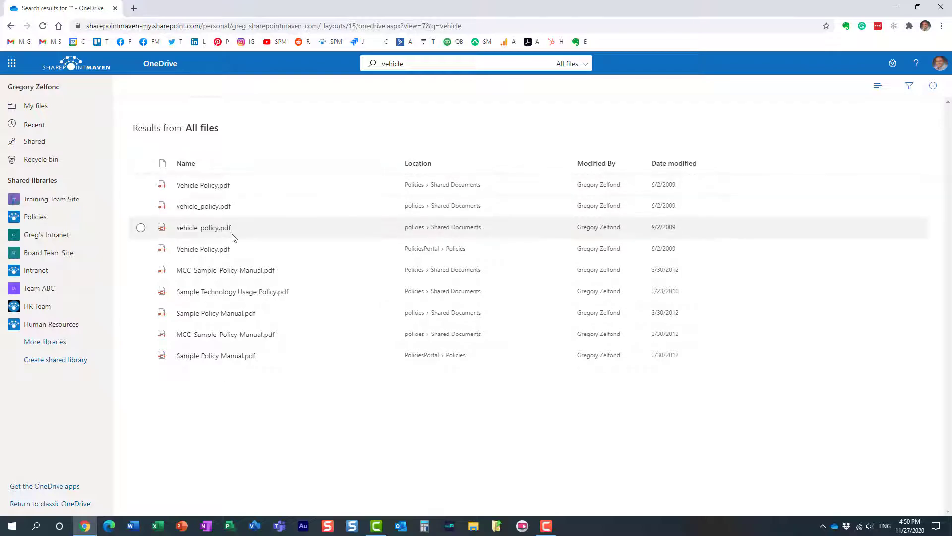
mouse_move(279, 167)
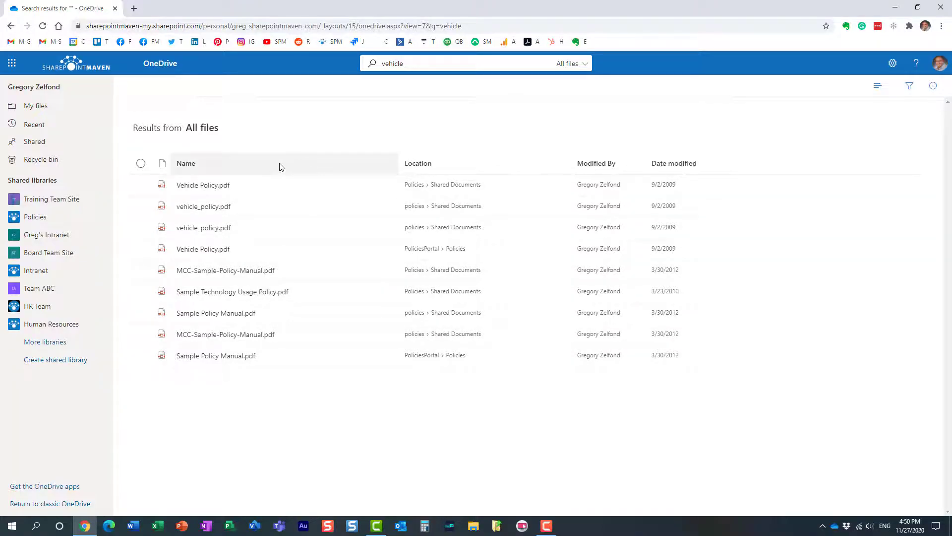
mouse_move(286, 173)
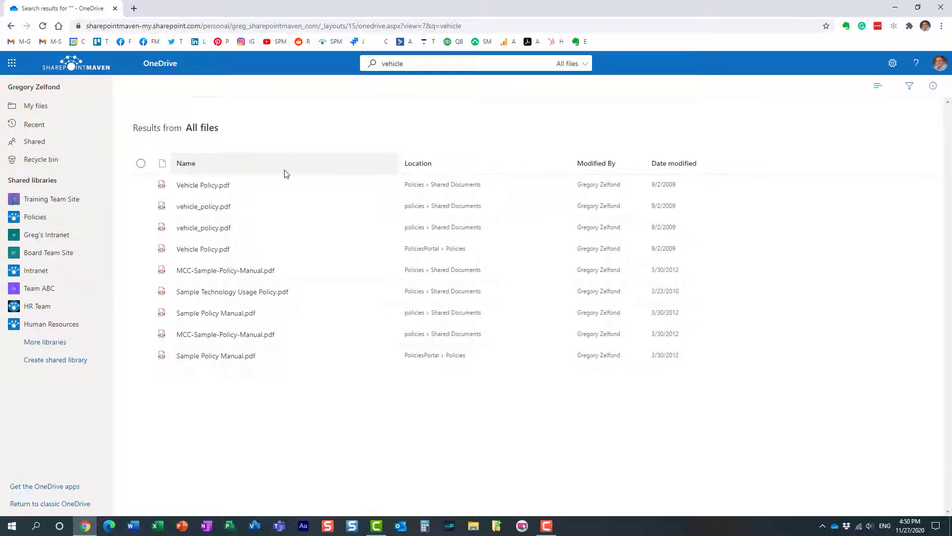
Step: Widen the 'vehicle' search to Whole organization and open the Canton Auto company record
left_click(572, 63)
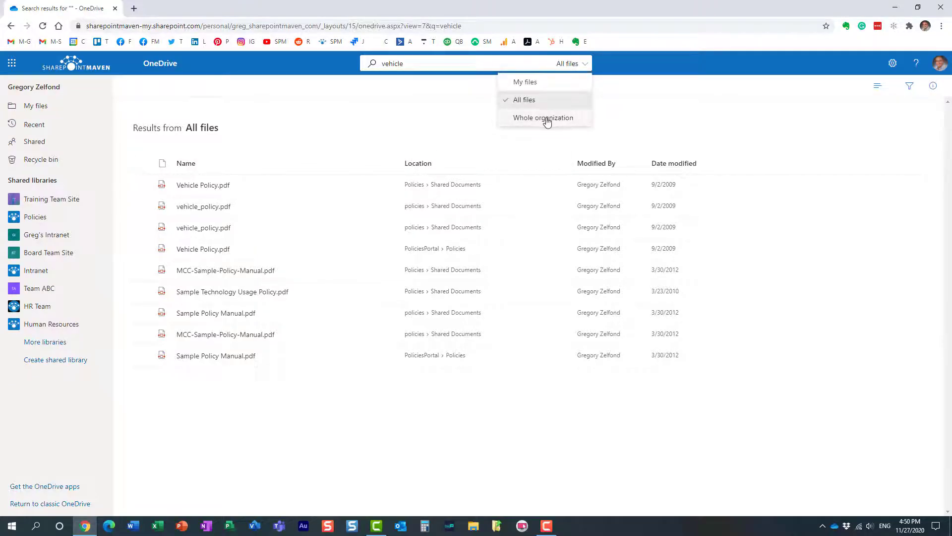
left_click(544, 117)
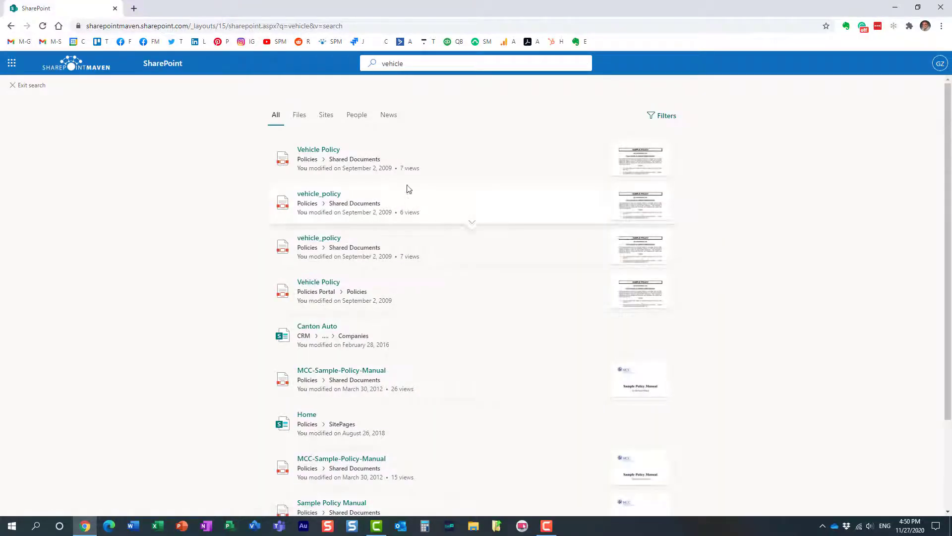
mouse_move(358, 331)
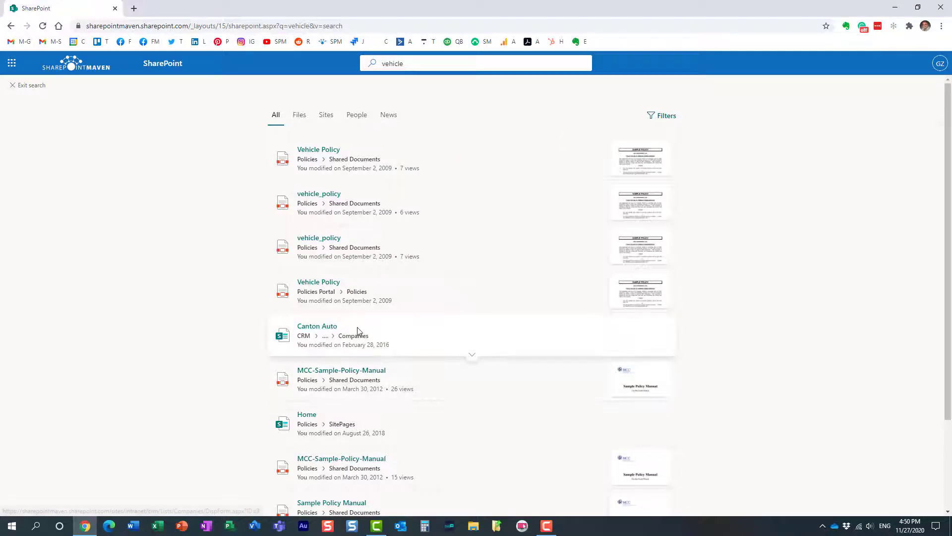
mouse_move(317, 326)
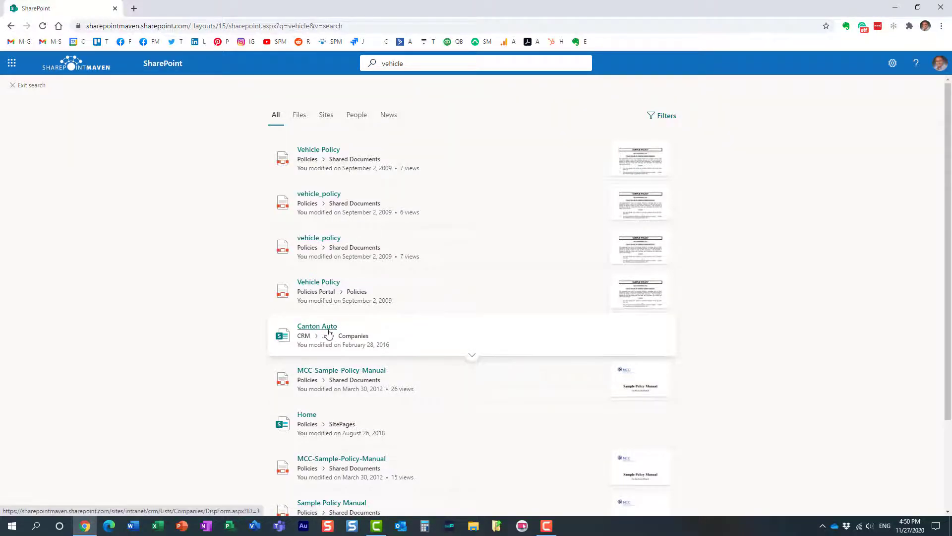
left_click(316, 326)
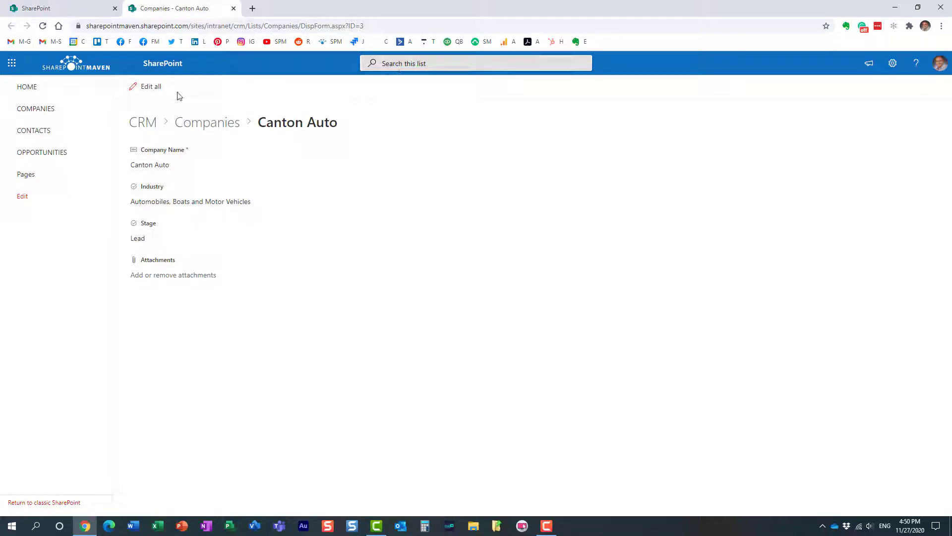
mouse_move(60, 8)
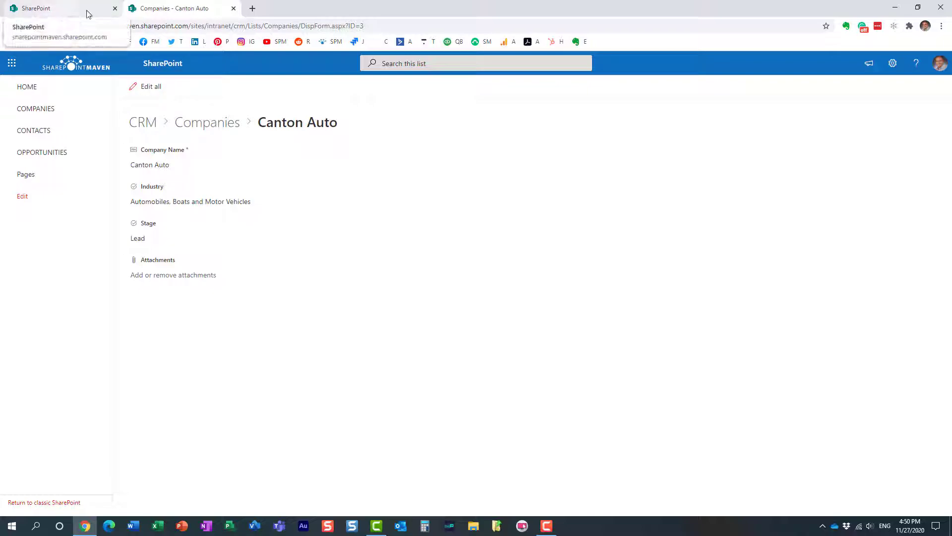
mouse_move(254, 93)
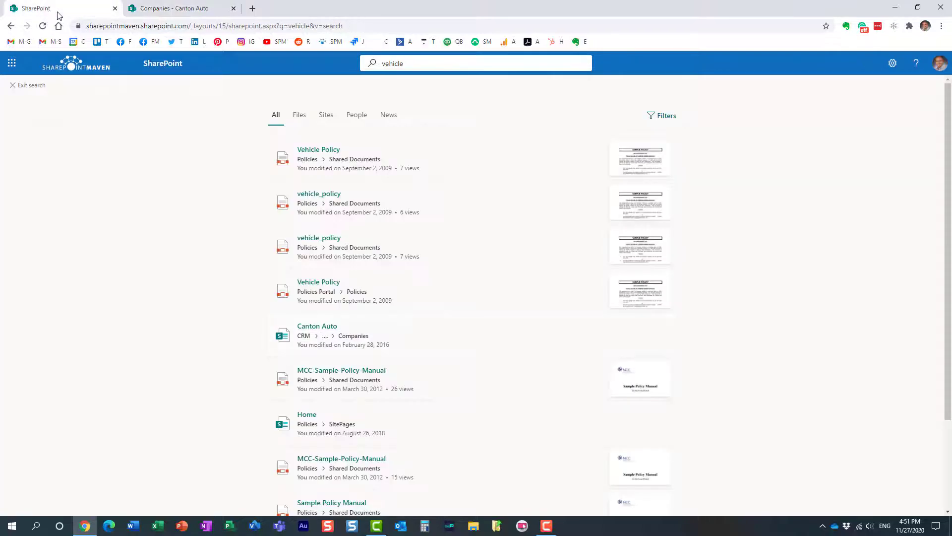
mouse_move(220, 158)
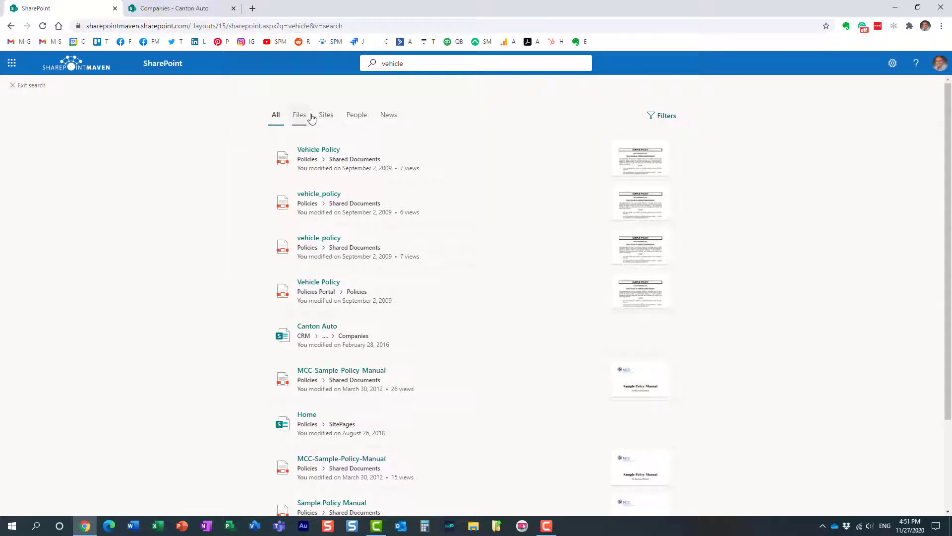
mouse_move(343, 123)
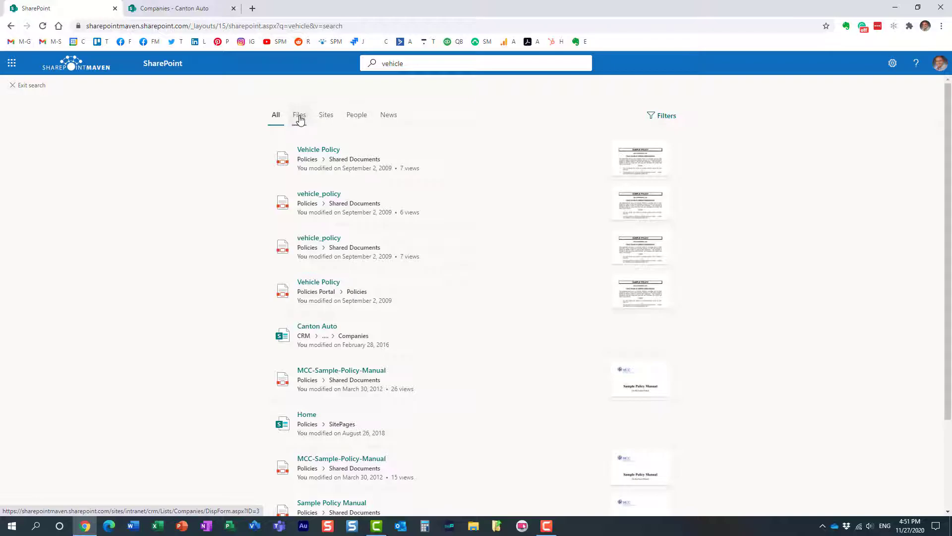
left_click(299, 115)
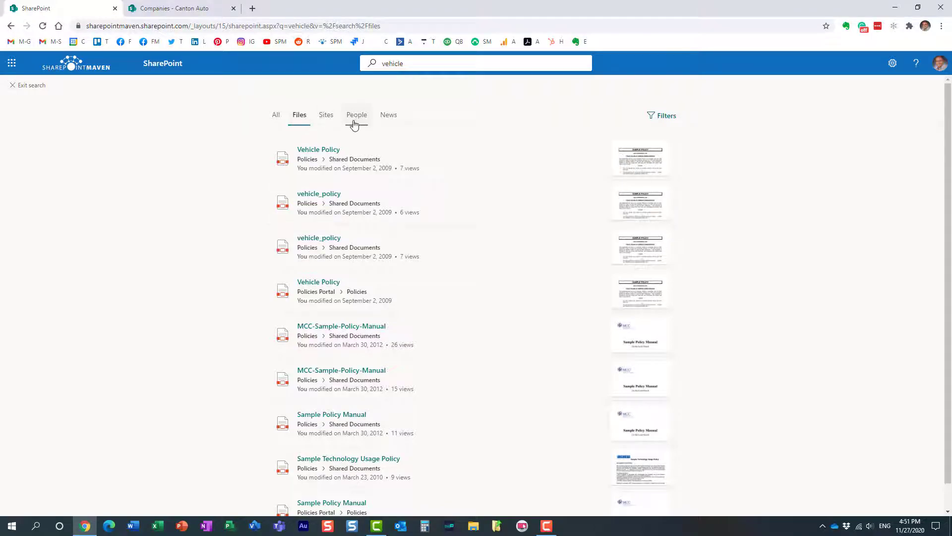
mouse_move(388, 115)
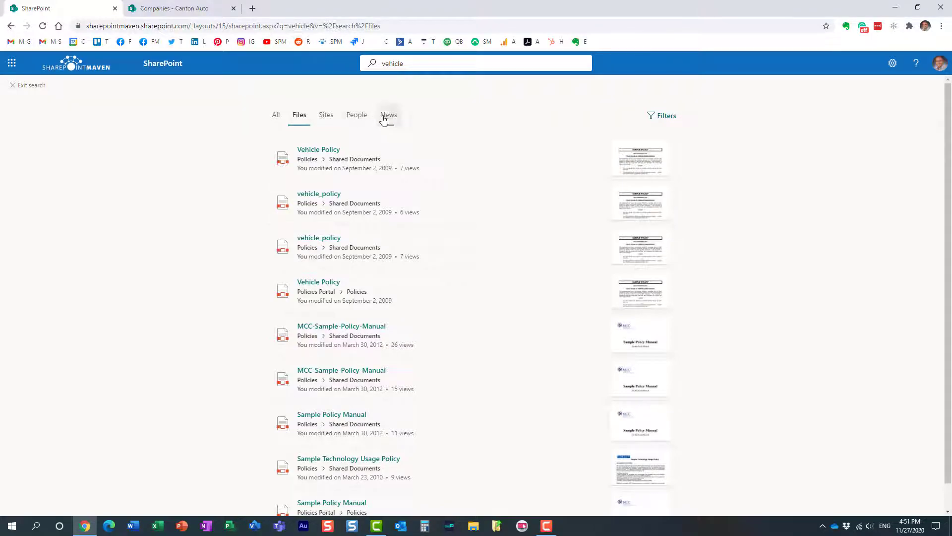
left_click(389, 115)
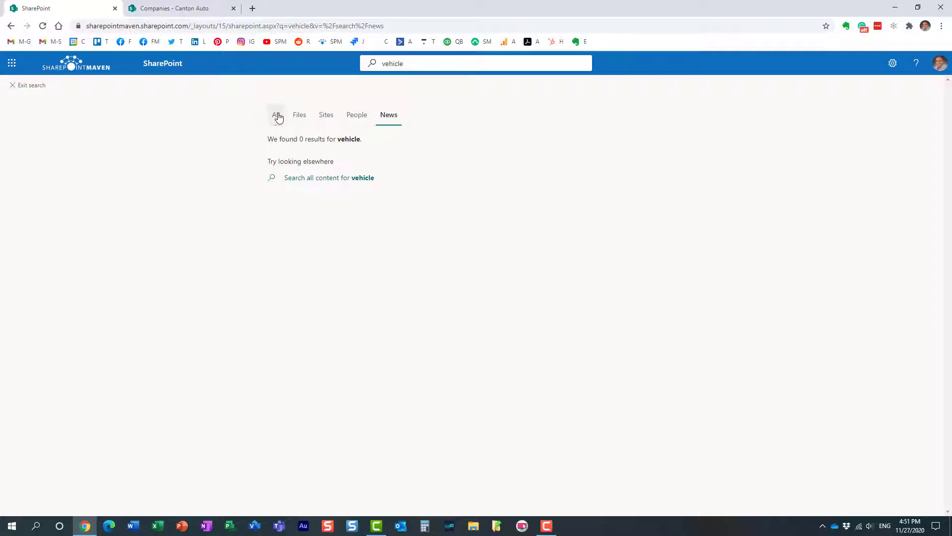
left_click(275, 115)
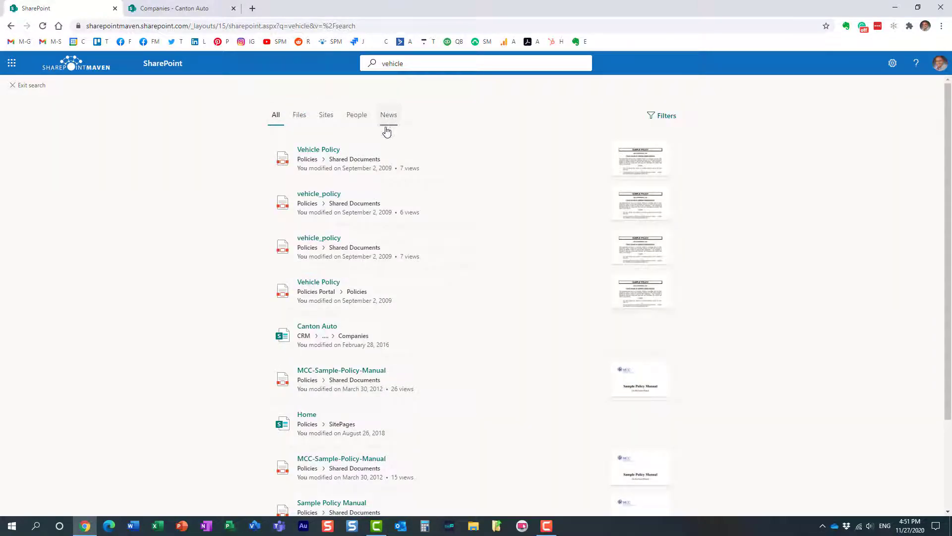
mouse_move(437, 133)
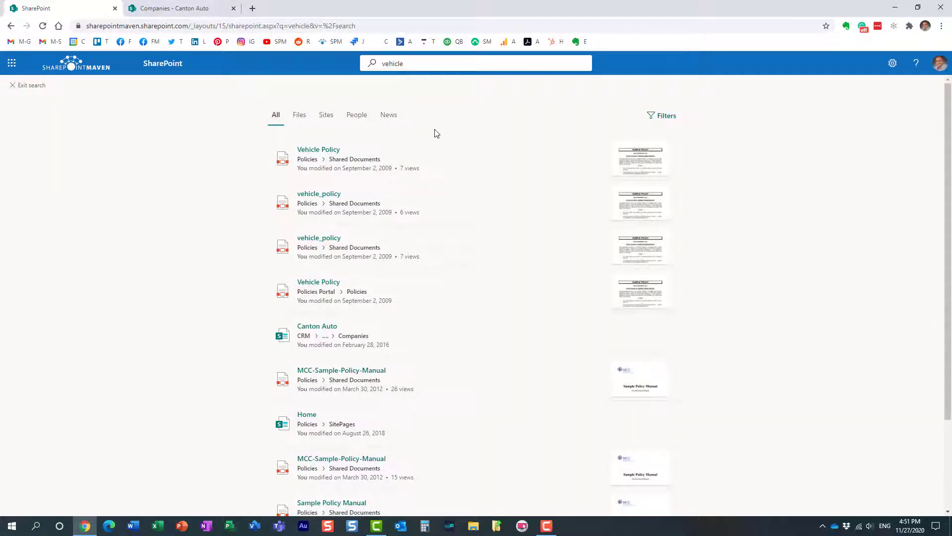
mouse_move(128, 28)
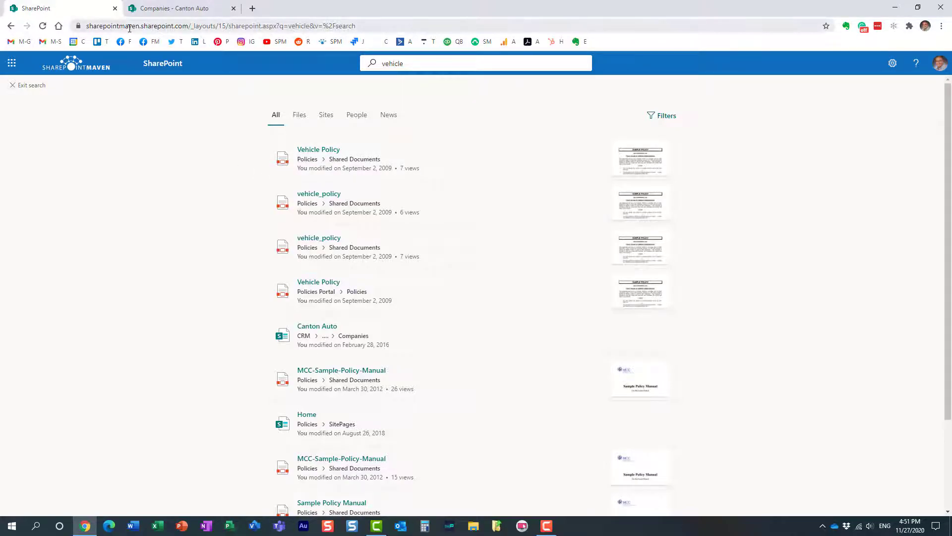
mouse_move(214, 184)
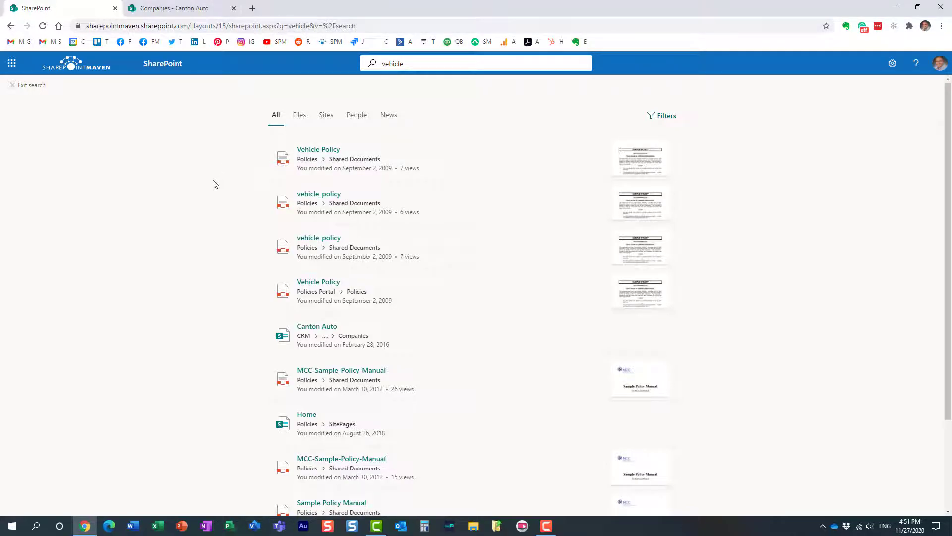